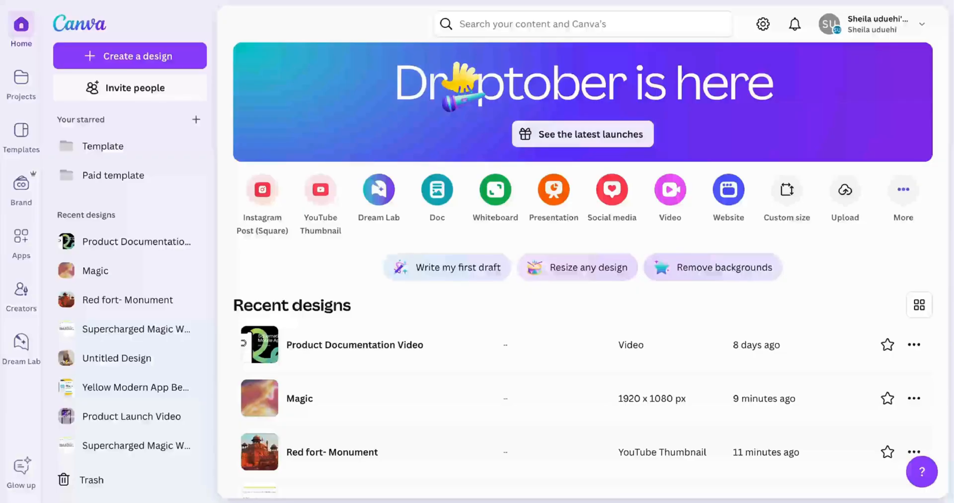
{"action": "mouse_move", "coordinate": [320, 193]}
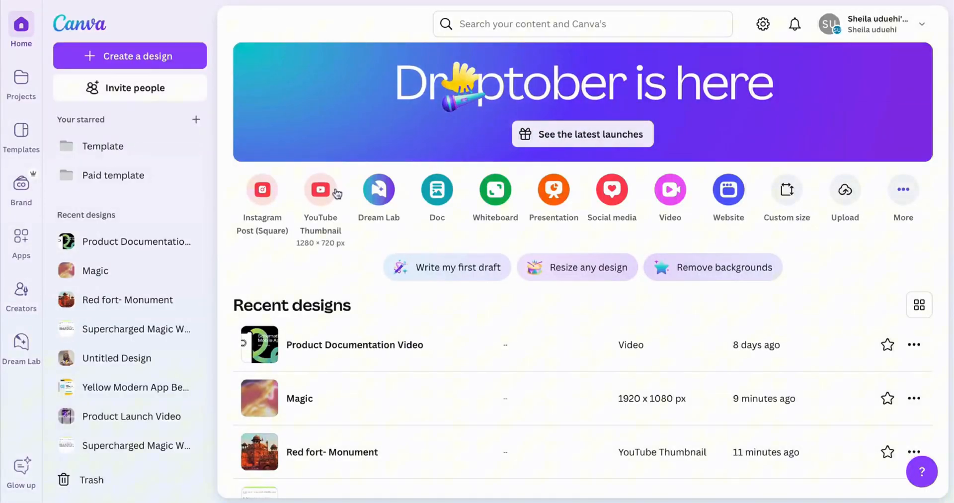
Step: Create a new YouTube Thumbnail design from the Canva home page
{"action": "left_click", "coordinate": [320, 189]}
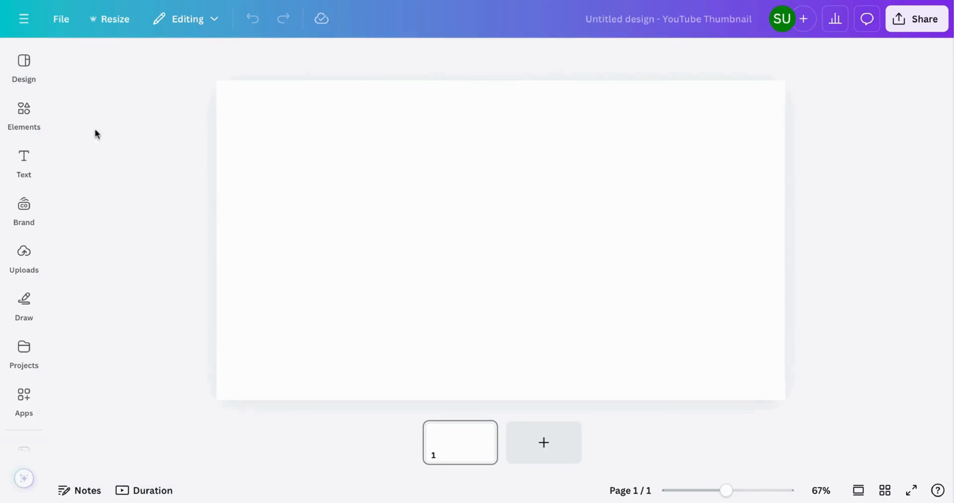
Step: Add the Red Fort photo from Recently used and stretch it to cover page 1
{"action": "left_click", "coordinate": [24, 115]}
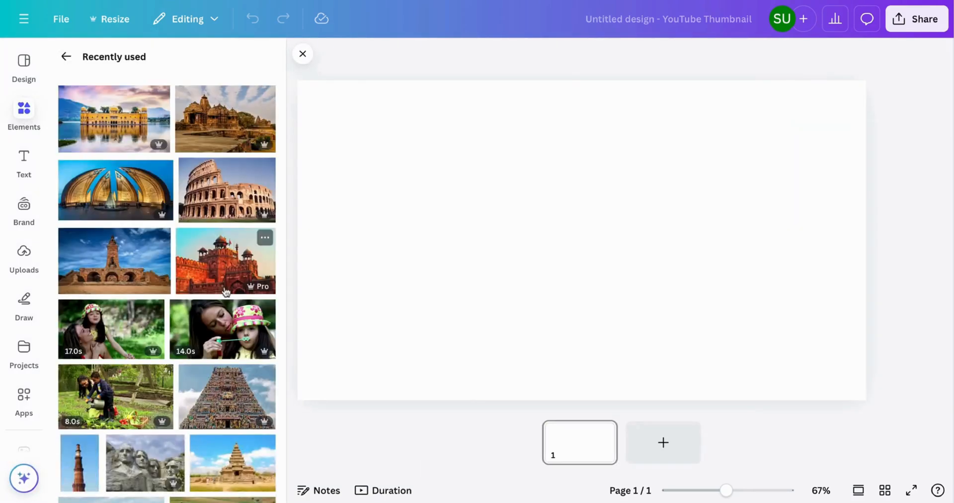
{"action": "left_click", "coordinate": [225, 260]}
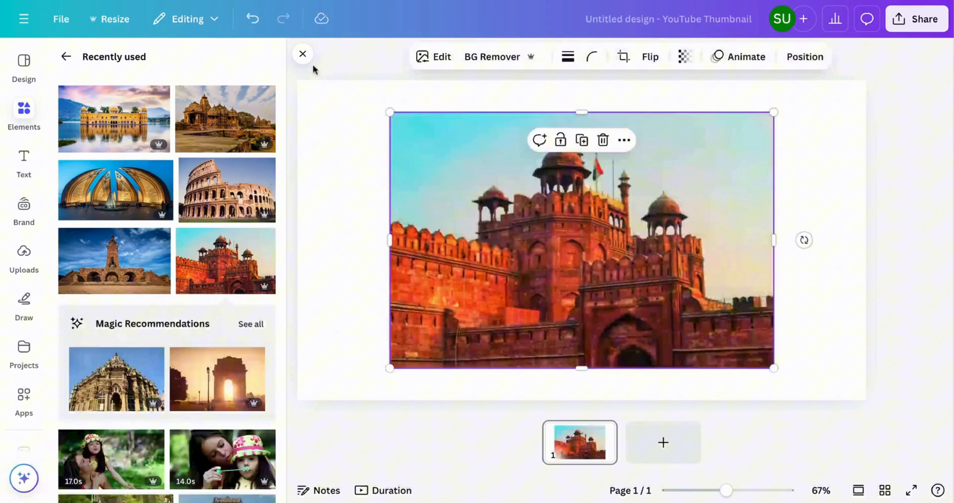
{"action": "left_click", "coordinate": [303, 54]}
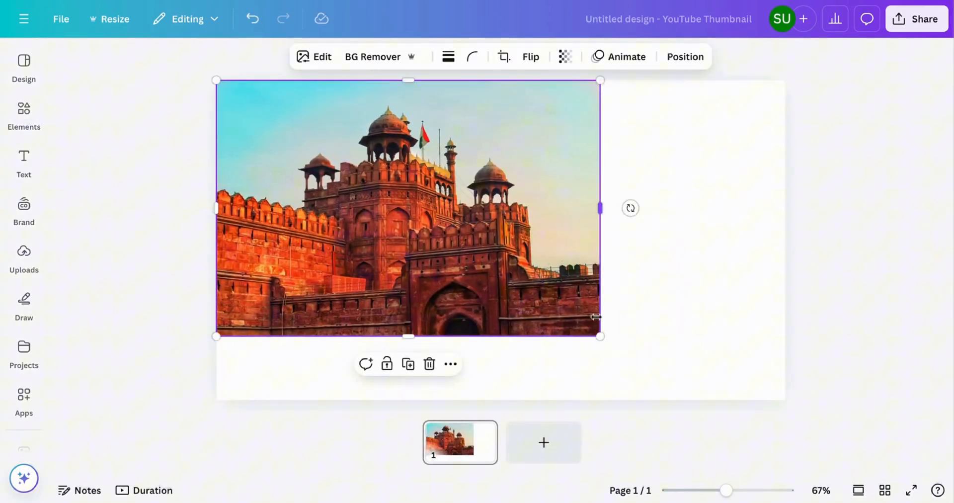
{"action": "left_click_drag", "start_coordinate": [601, 336], "coordinate": [685, 392]}
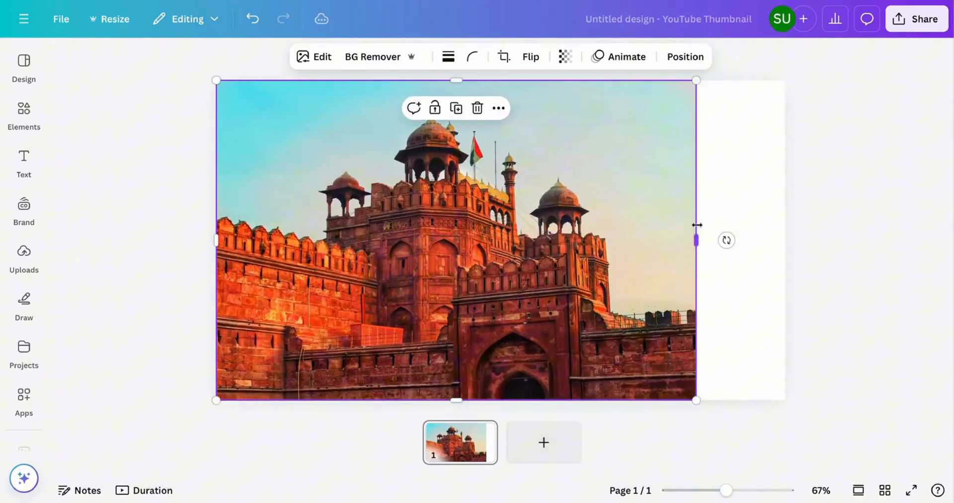
{"action": "left_click_drag", "start_coordinate": [696, 240], "coordinate": [785, 244]}
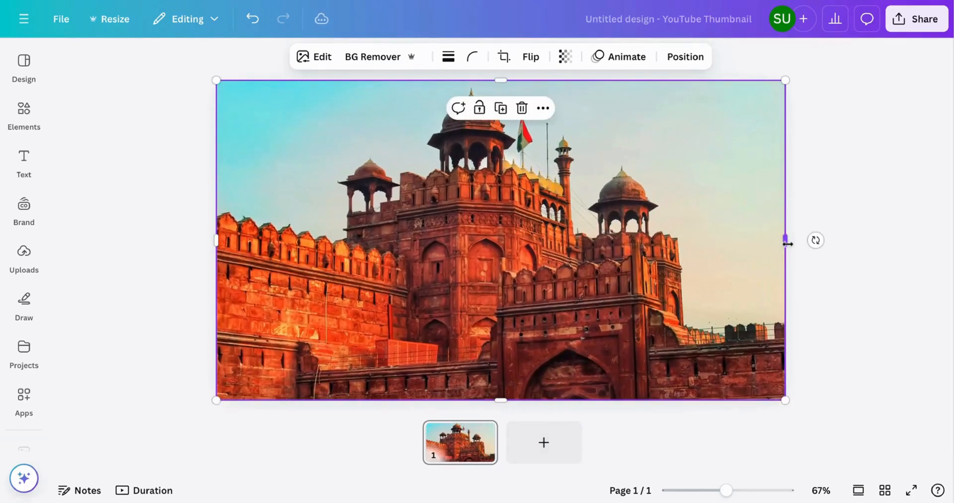
{"action": "left_click", "coordinate": [475, 442]}
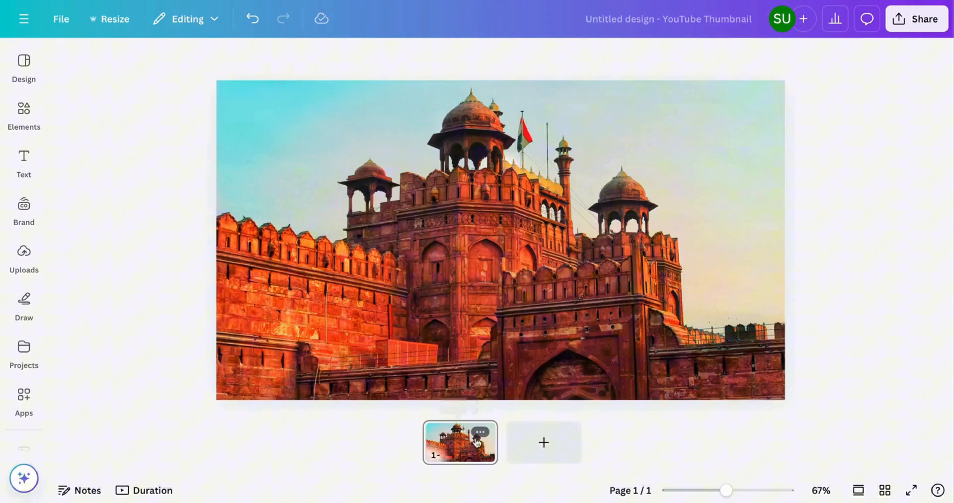
Step: Duplicate page 1, swap in the stone tower monument photo, and add a blank page 3
{"action": "left_click", "coordinate": [480, 431]}
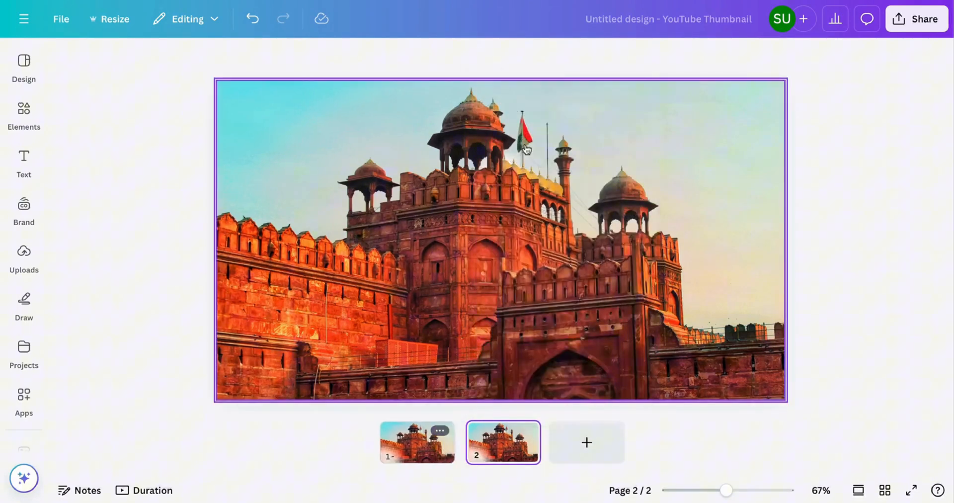
{"action": "left_click", "coordinate": [24, 116]}
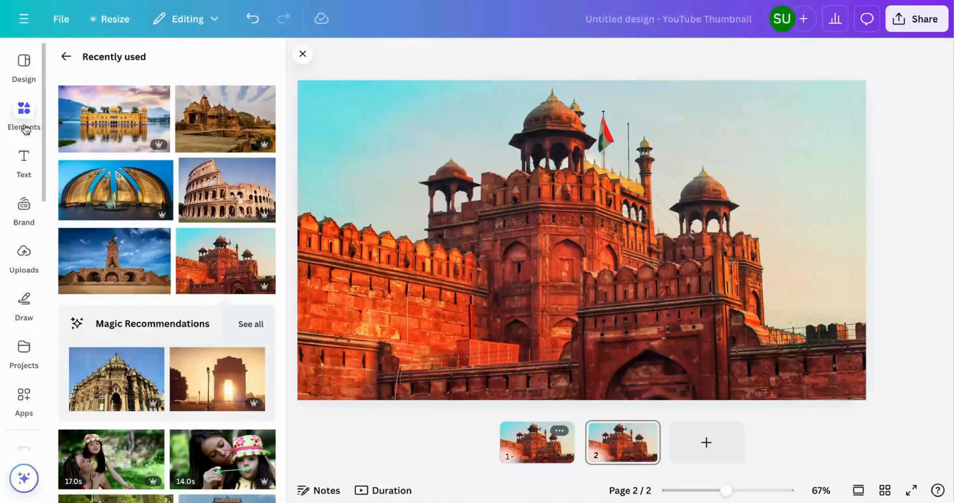
{"action": "left_click", "coordinate": [114, 260]}
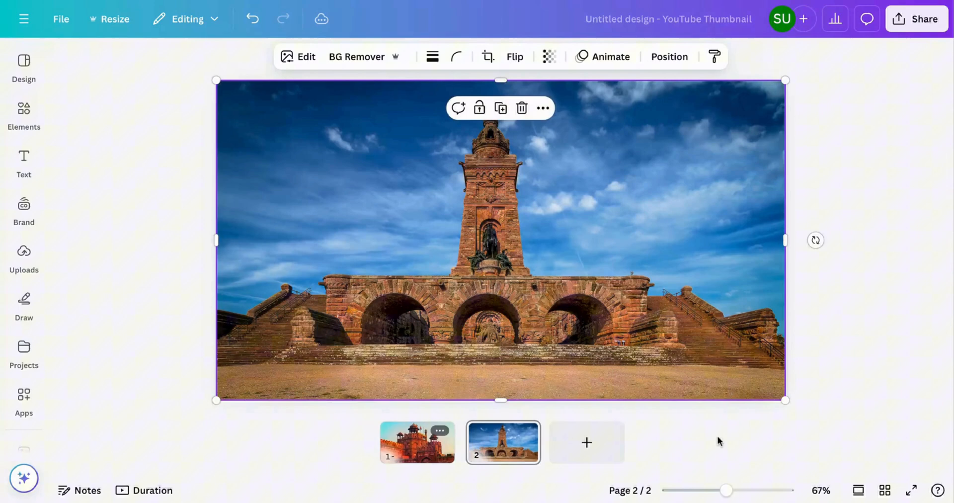
{"action": "left_click", "coordinate": [586, 441]}
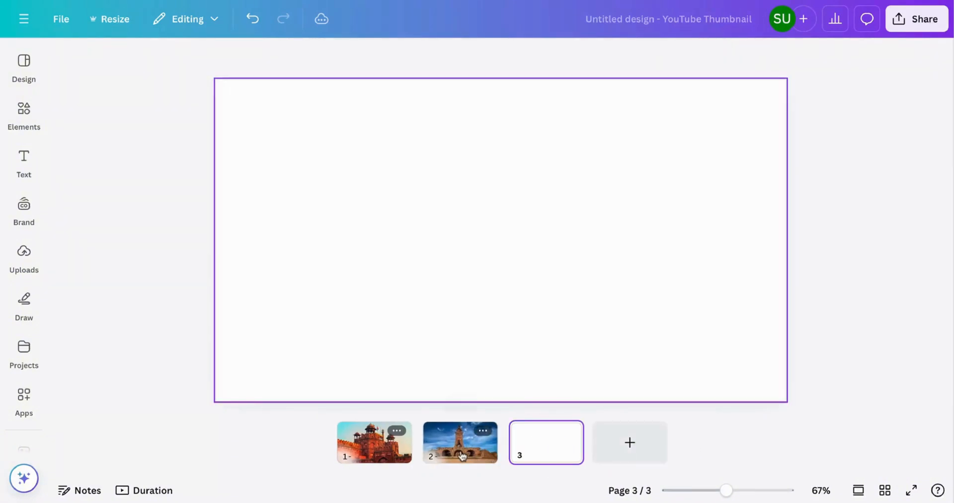
Step: Paste the tower photo onto page 3, replace it with the Colosseum, and add page 4
{"action": "left_click", "coordinate": [459, 441]}
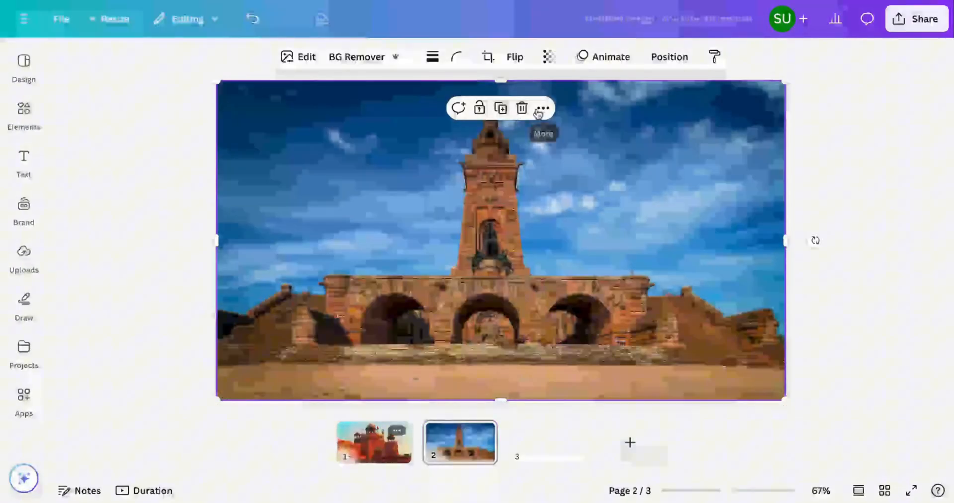
{"action": "left_click", "coordinate": [542, 108]}
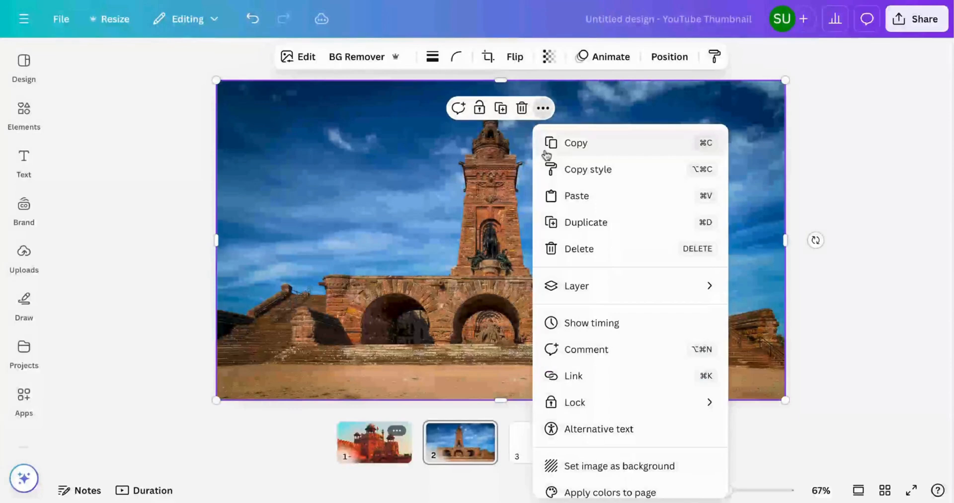
{"action": "left_click", "coordinate": [578, 249]}
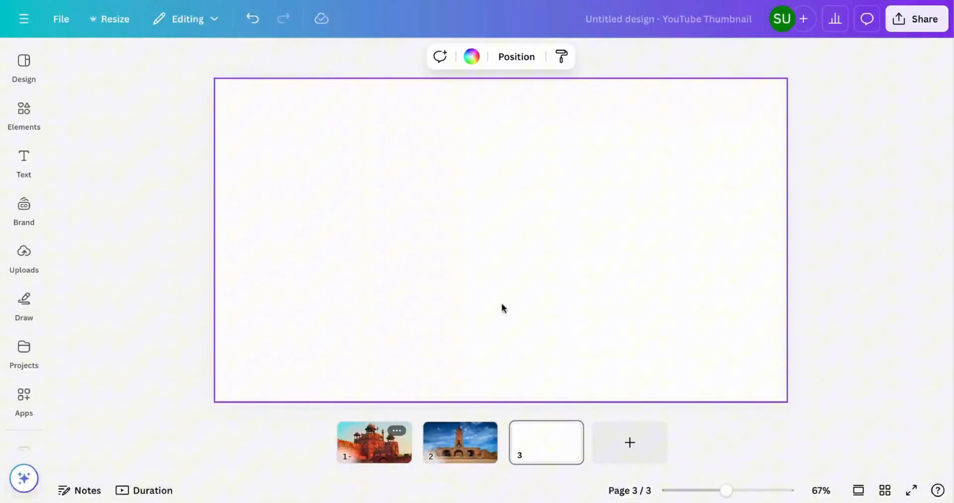
{"action": "right_click", "coordinate": [502, 308]}
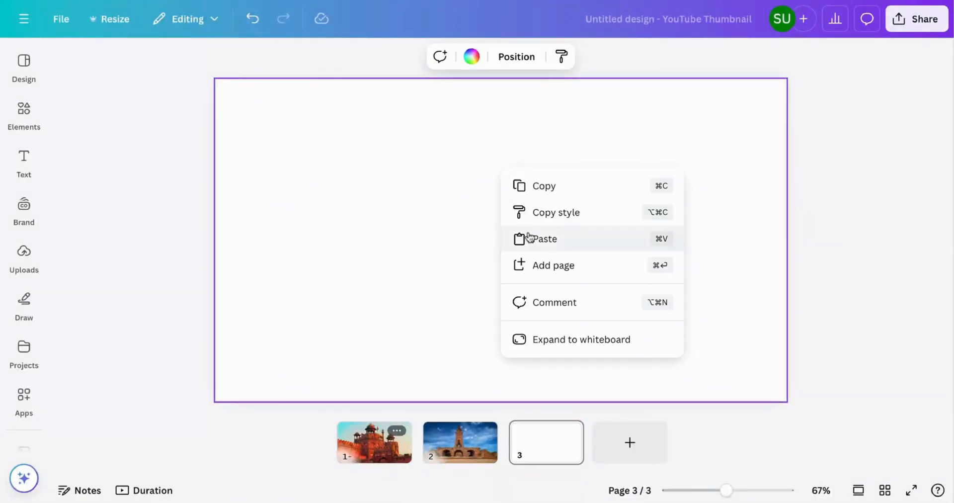
{"action": "left_click", "coordinate": [544, 238]}
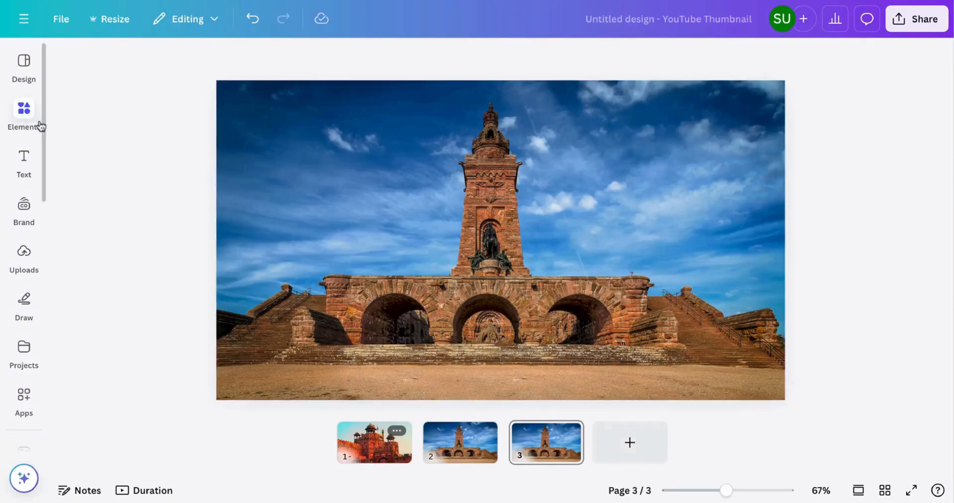
{"action": "left_click", "coordinate": [23, 115]}
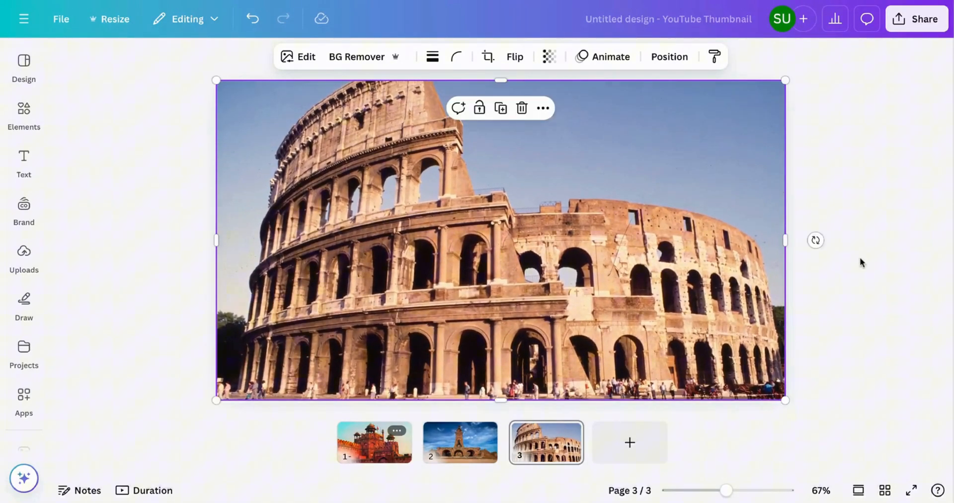
{"action": "left_click", "coordinate": [629, 443]}
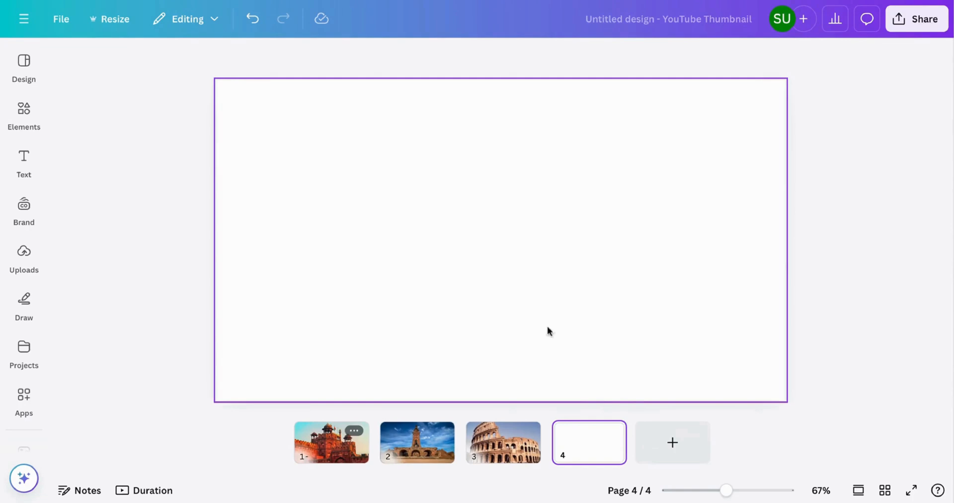
Step: Put the lit petal monument photo on page 4, stretch it to the bottom, and add page 5
{"action": "left_click", "coordinate": [503, 442]}
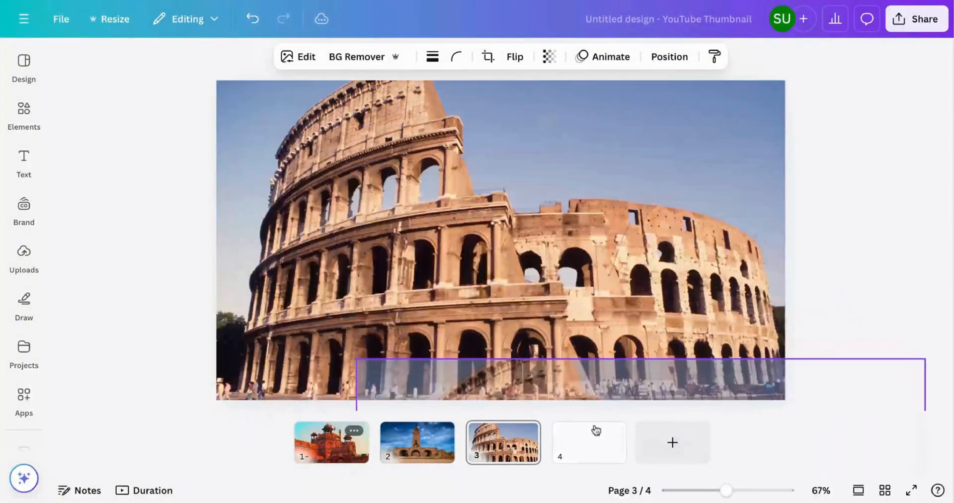
{"action": "left_click", "coordinate": [587, 441]}
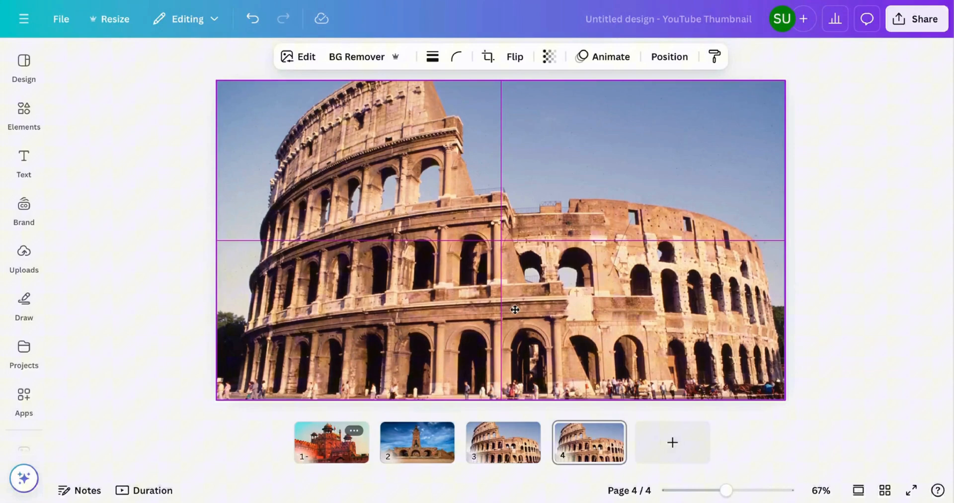
{"action": "left_click", "coordinate": [851, 143]}
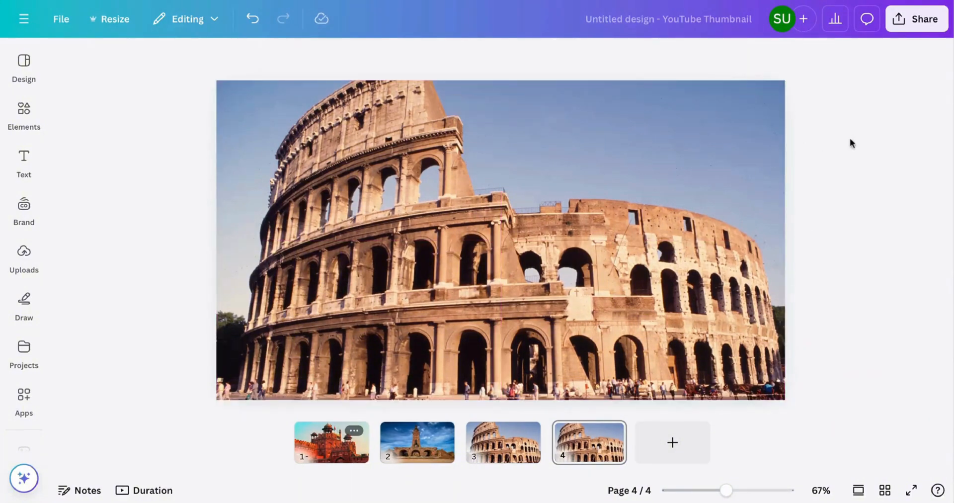
{"action": "left_click", "coordinate": [24, 116]}
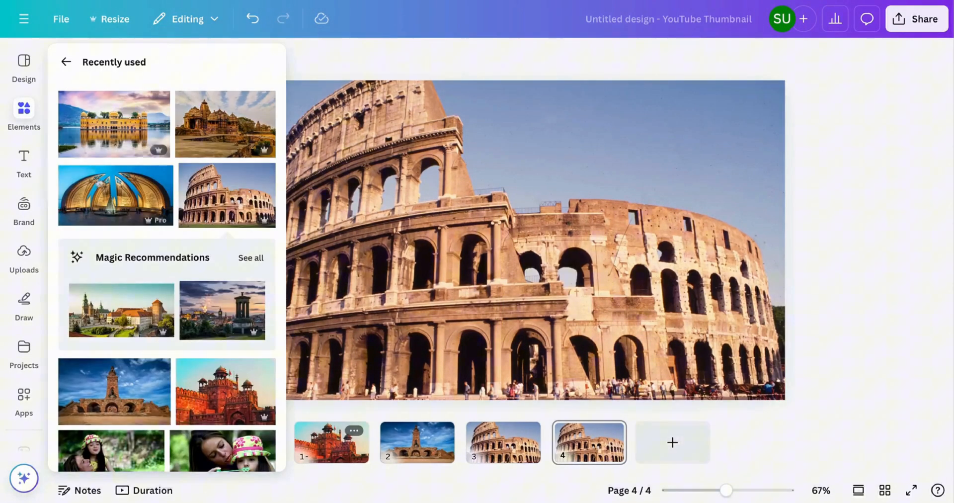
{"action": "left_click", "coordinate": [115, 194]}
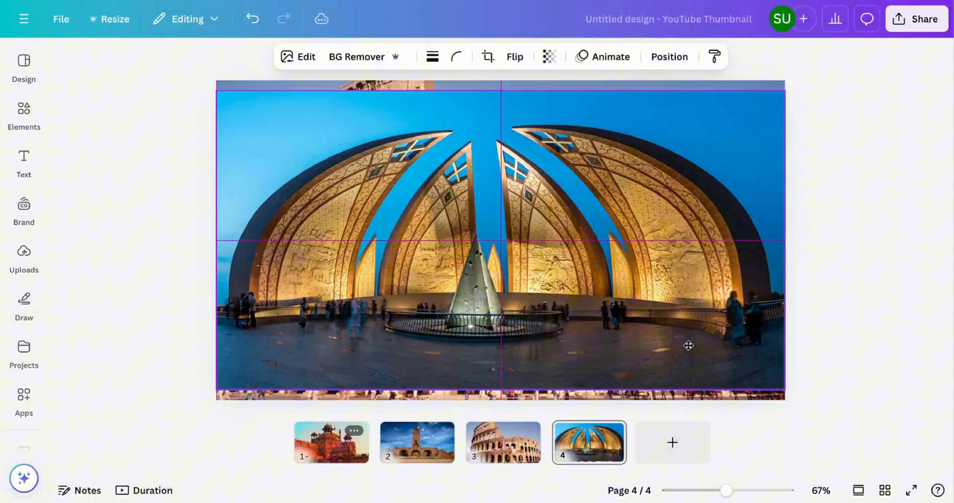
{"action": "left_click", "coordinate": [501, 243]}
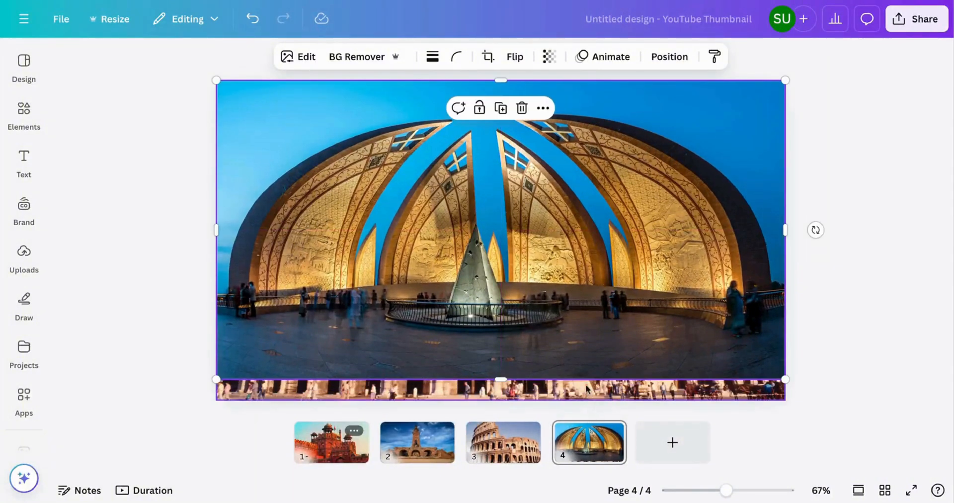
{"action": "left_click_drag", "start_coordinate": [500, 381], "coordinate": [500, 400]}
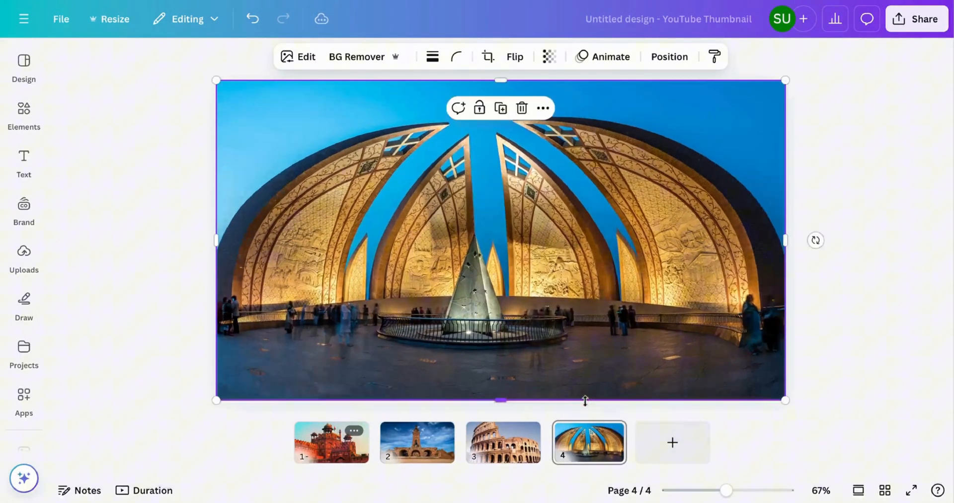
{"action": "left_click", "coordinate": [672, 442]}
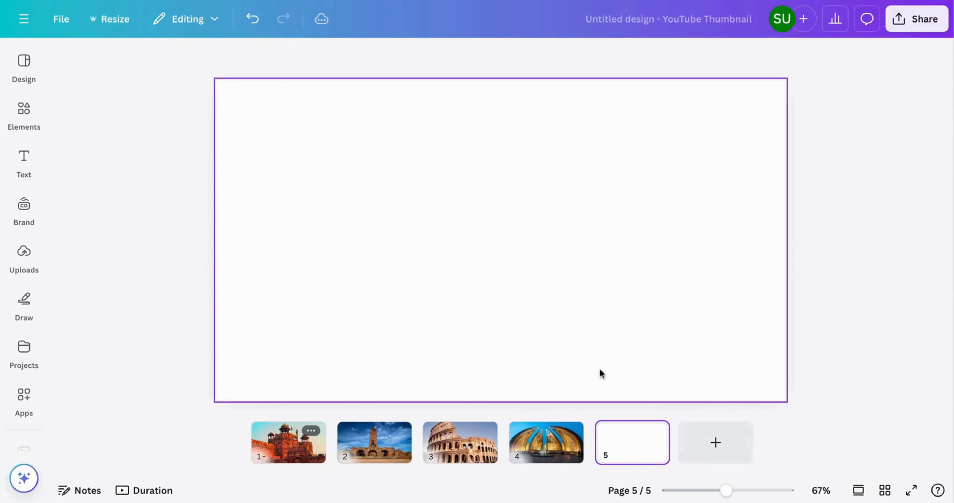
Step: Place the sandstone temple photo on page 5, widen and crop it to fill, then add page 6
{"action": "left_click", "coordinate": [545, 442]}
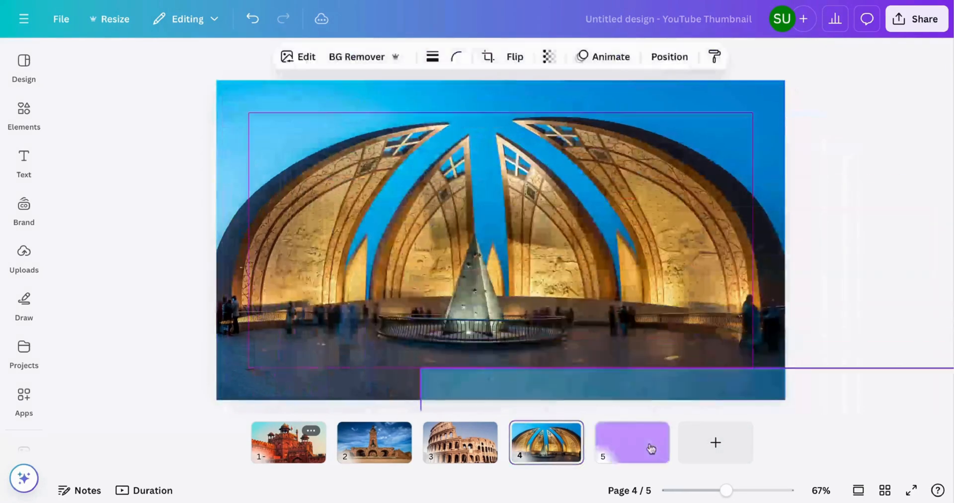
{"action": "left_click", "coordinate": [632, 441]}
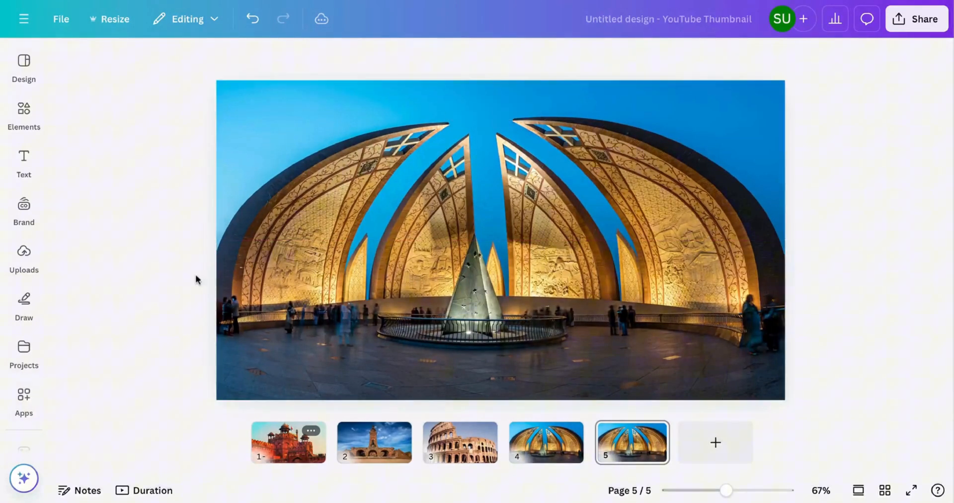
{"action": "left_click", "coordinate": [24, 116]}
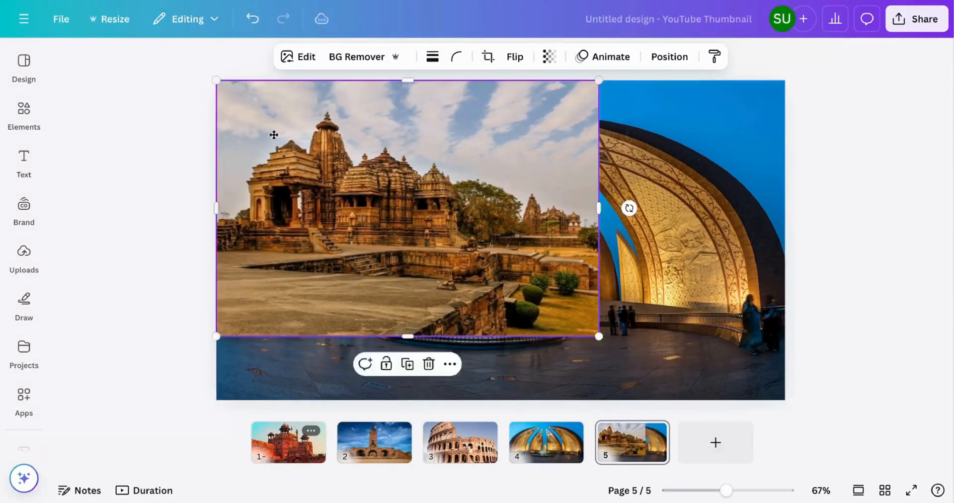
{"action": "left_click_drag", "start_coordinate": [600, 208], "coordinate": [709, 207]}
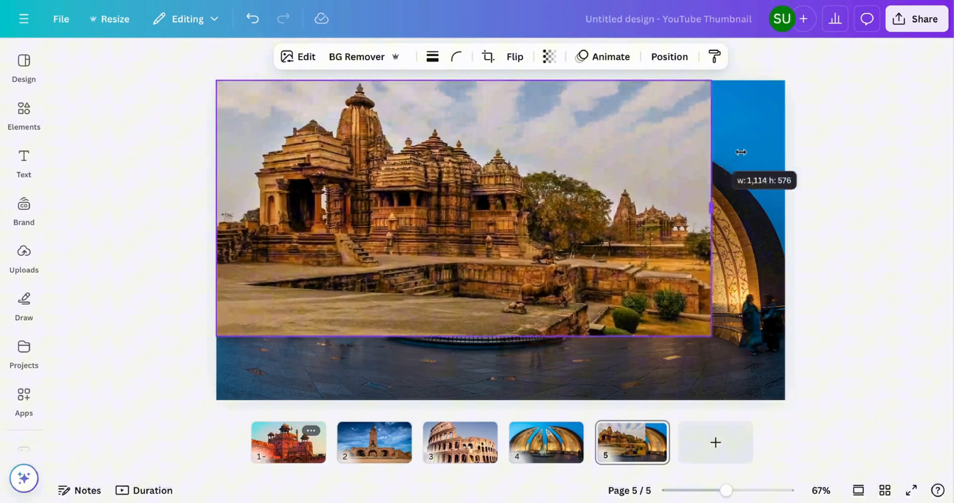
{"action": "left_click_drag", "start_coordinate": [712, 208], "coordinate": [785, 207]}
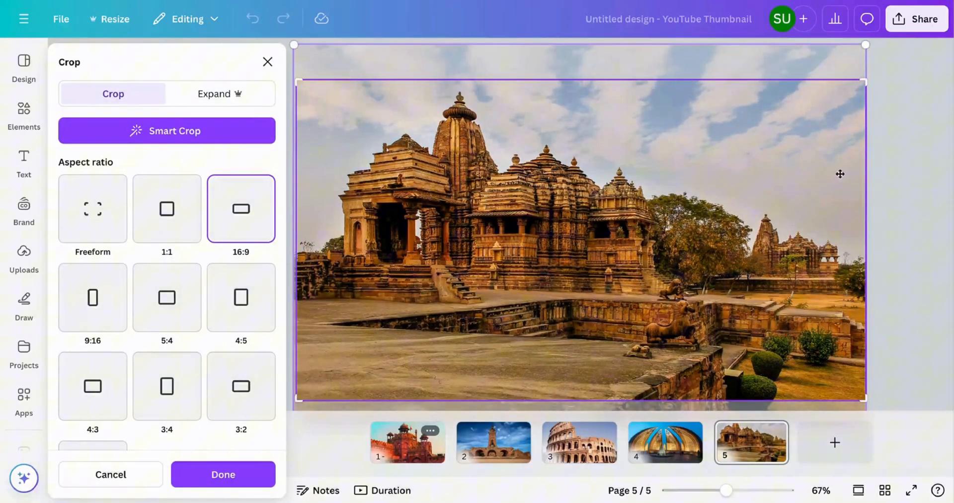
{"action": "left_click", "coordinate": [223, 474]}
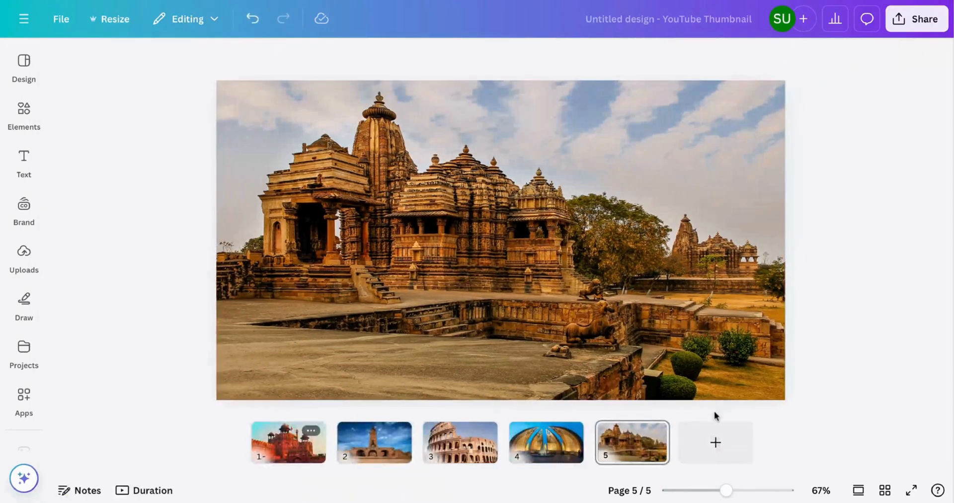
{"action": "left_click", "coordinate": [716, 442]}
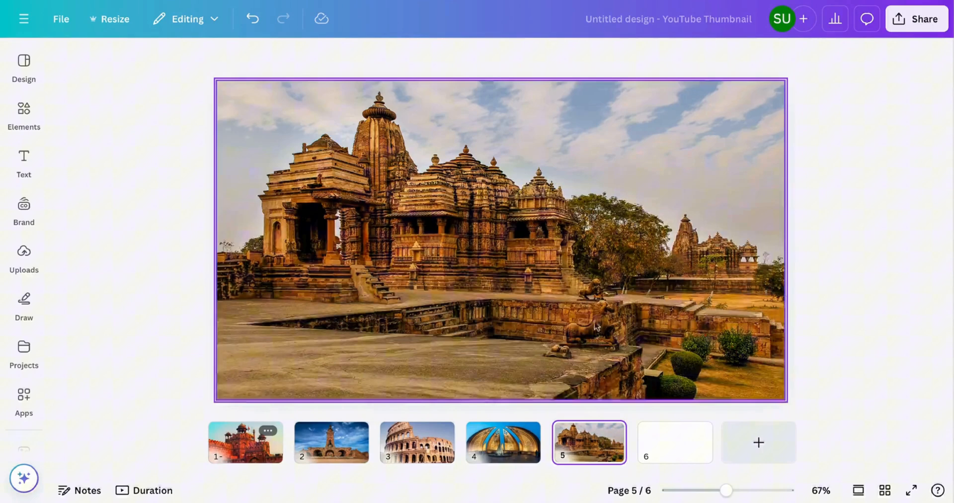
Step: Copy the temple photo to page 6 and replace it with the full-page lake palace photo
{"action": "left_click", "coordinate": [499, 243]}
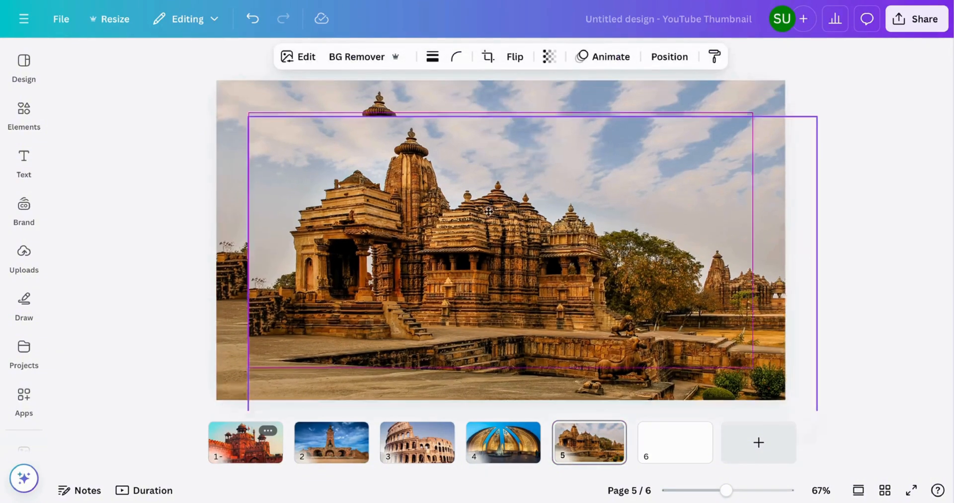
{"action": "left_click", "coordinate": [674, 442]}
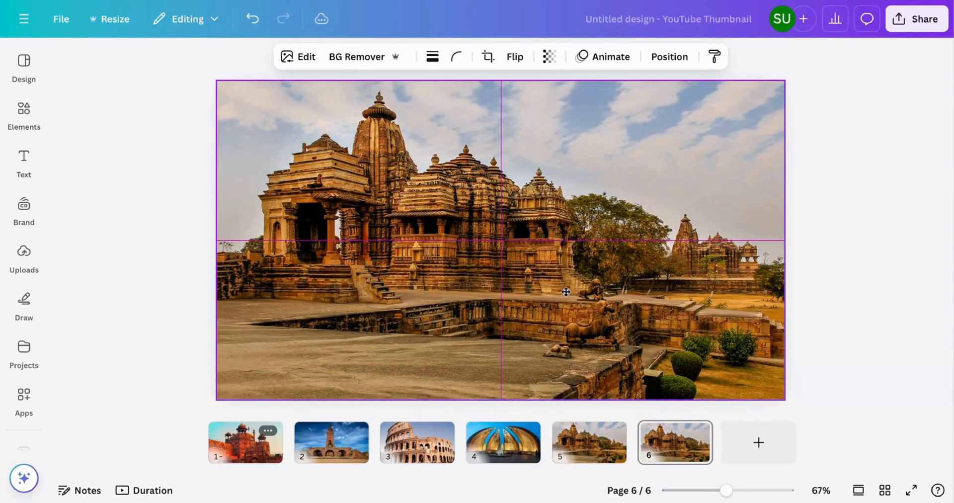
{"action": "left_click", "coordinate": [24, 116]}
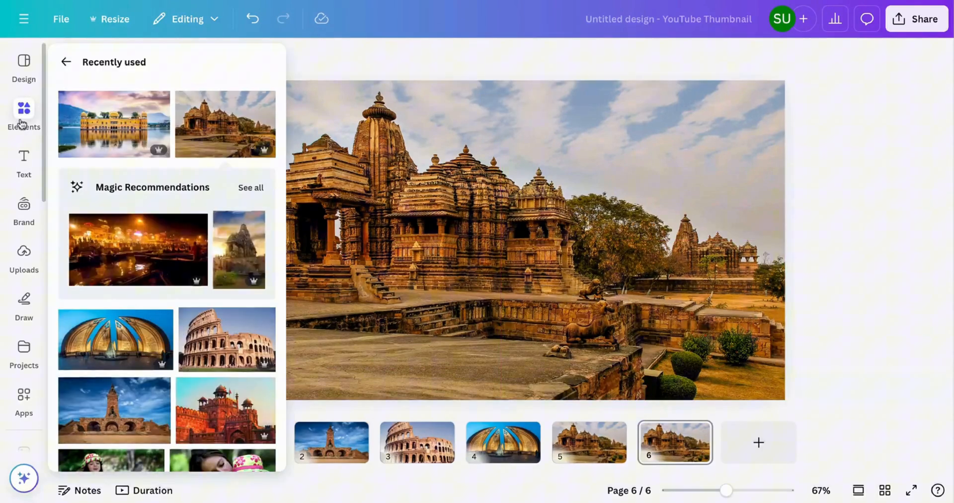
{"action": "left_click", "coordinate": [114, 124]}
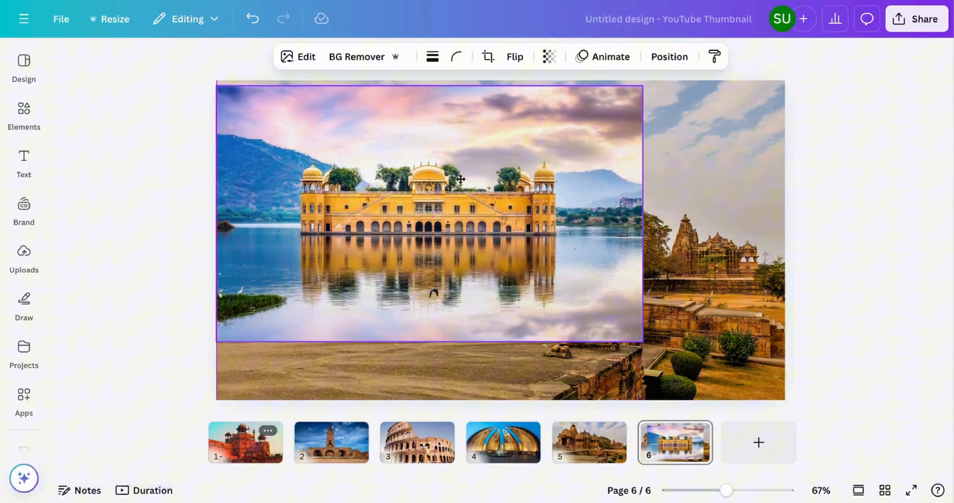
{"action": "left_click", "coordinate": [429, 214]}
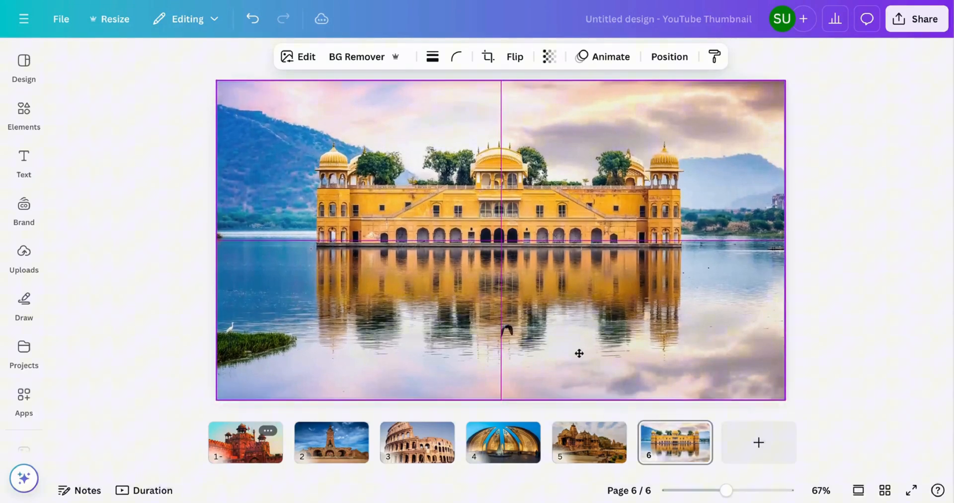
{"action": "left_click", "coordinate": [827, 183]}
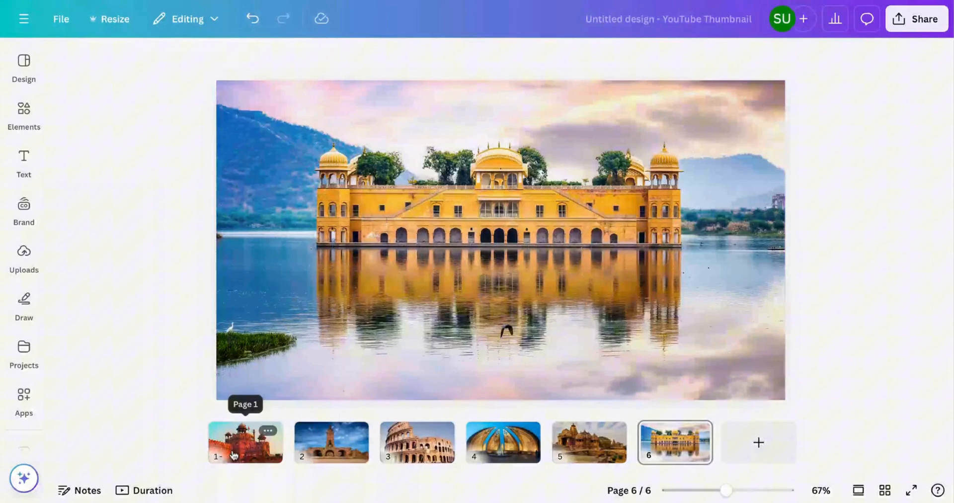
Step: Give the Red Fort photo on page 1 a Spray Paint animation
{"action": "left_click", "coordinate": [245, 442]}
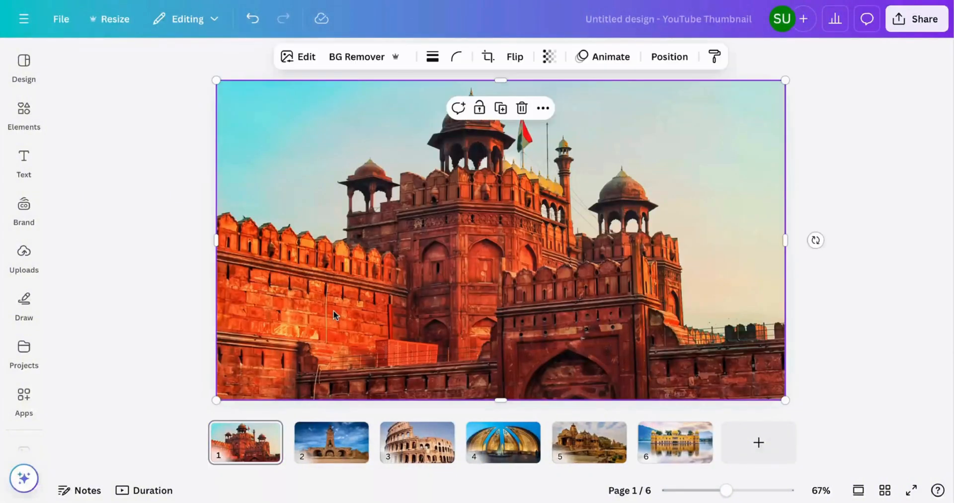
{"action": "left_click", "coordinate": [602, 57]}
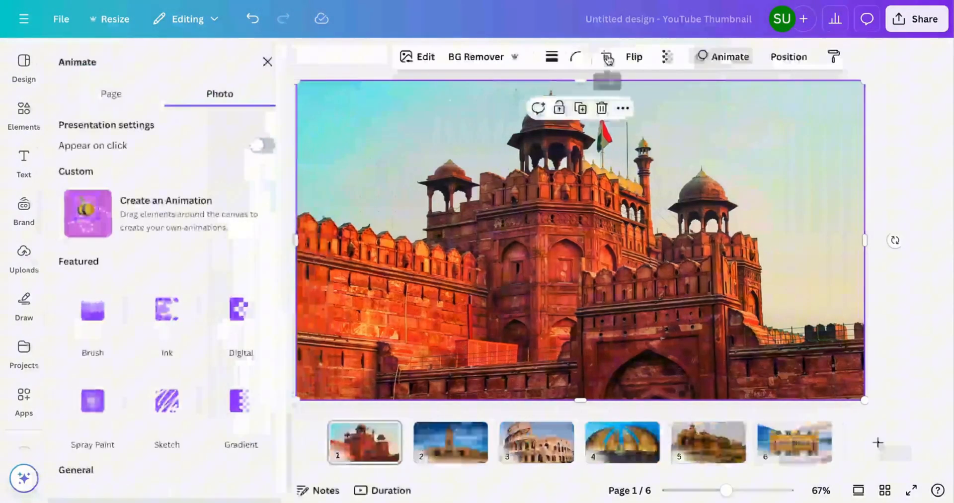
{"action": "scroll", "scroll_direction": "down", "scroll_amount": 3}
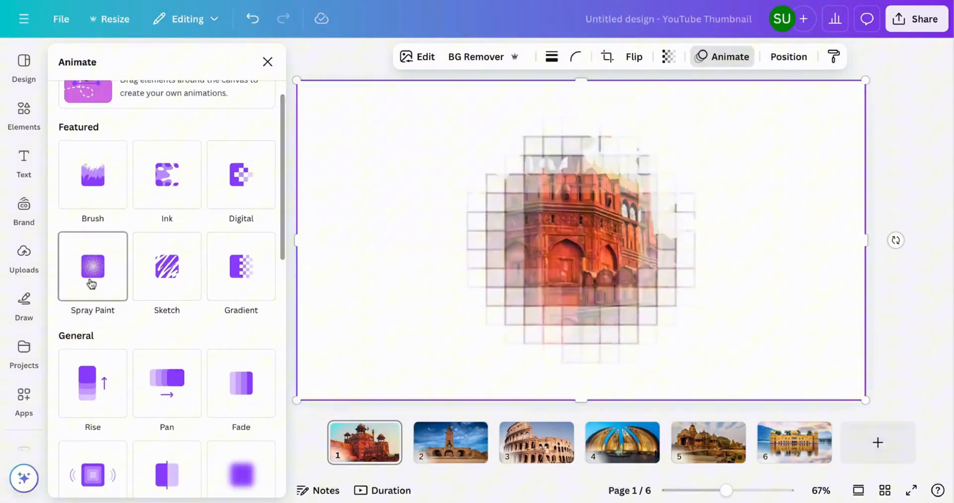
{"action": "left_click", "coordinate": [92, 266]}
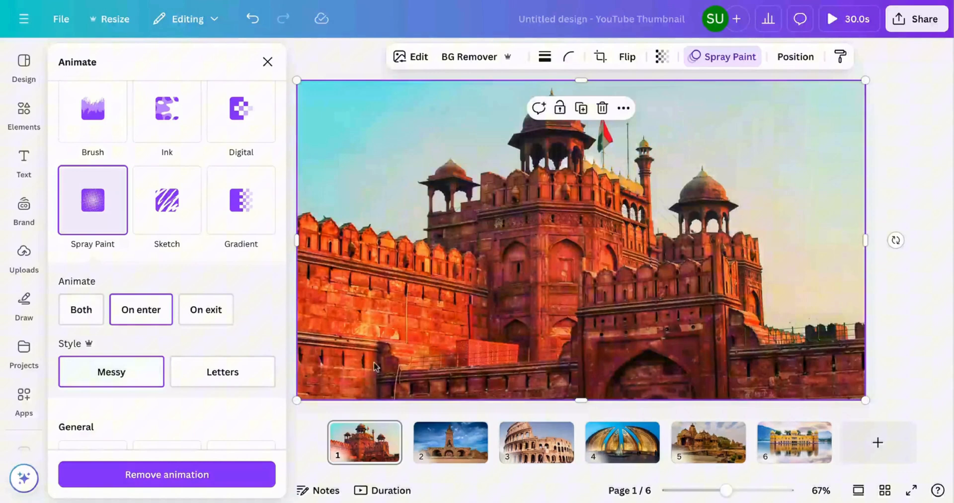
Step: Animate the tower photo with Sketch and the Colosseum photo with Spray Paint
{"action": "left_click", "coordinate": [450, 441]}
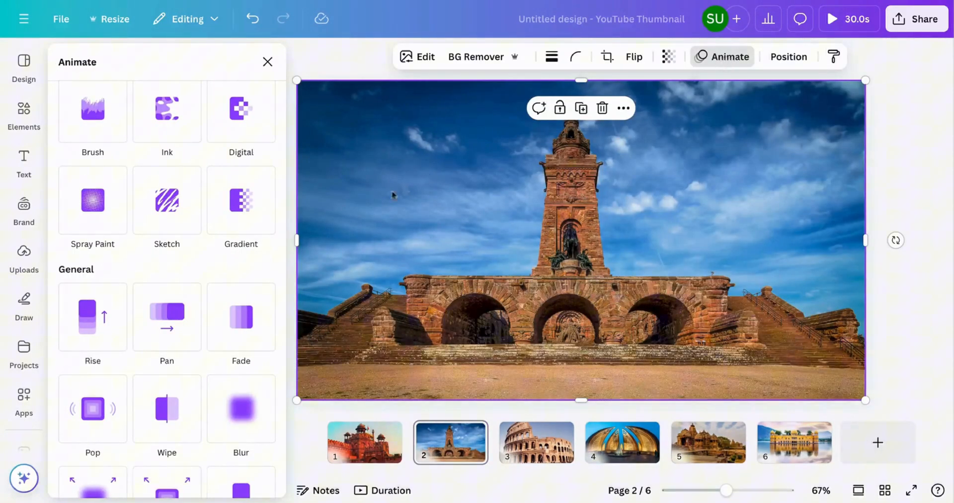
{"action": "left_click", "coordinate": [166, 199]}
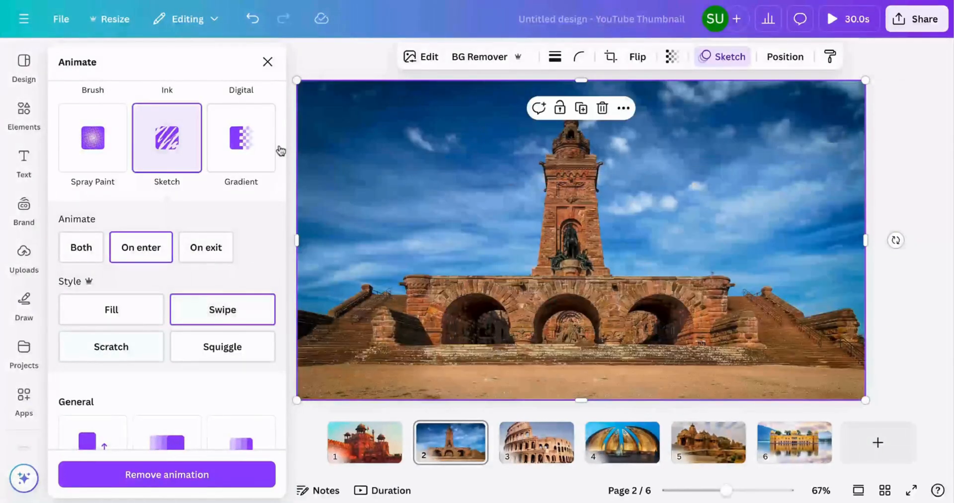
{"action": "left_click", "coordinate": [536, 441]}
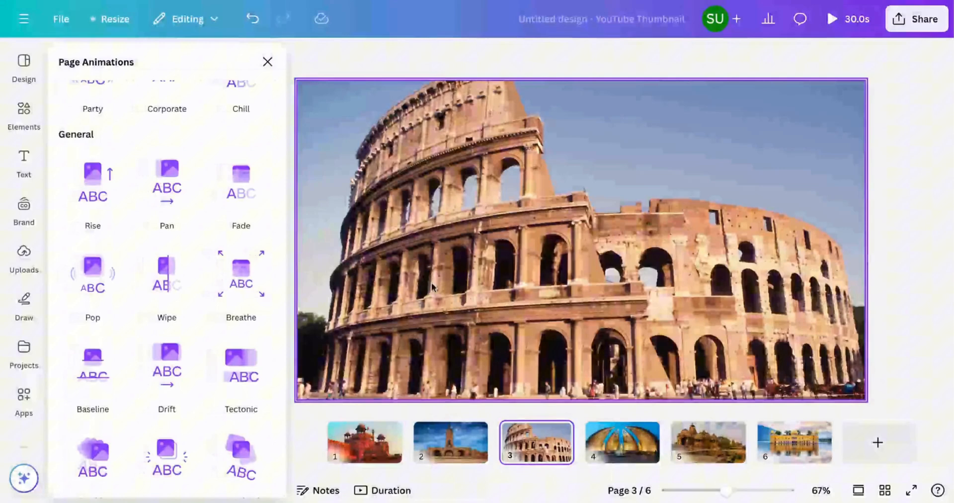
{"action": "left_click", "coordinate": [578, 243]}
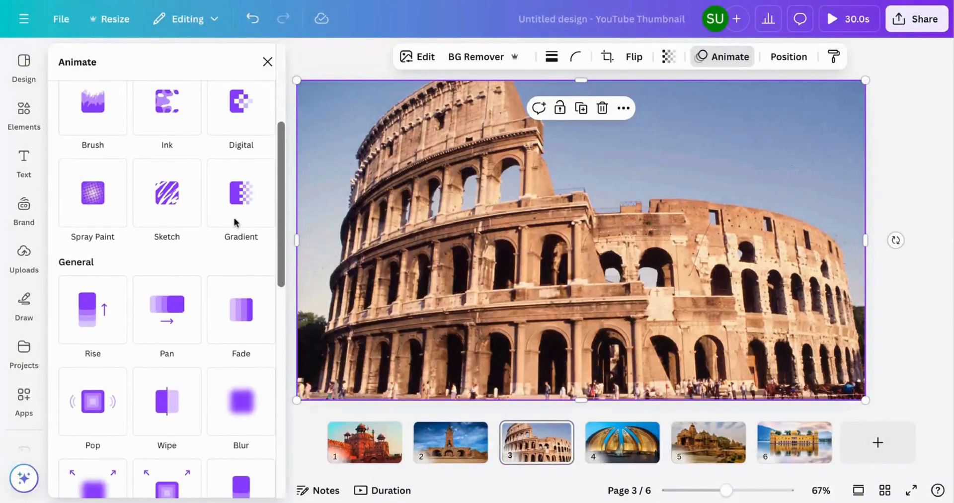
{"action": "left_click", "coordinate": [93, 194]}
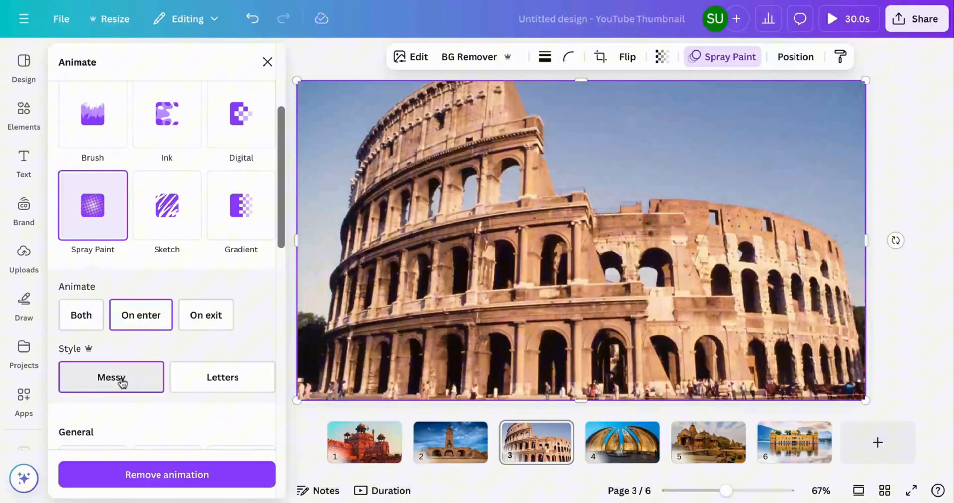
Step: Apply a Sketch animation with Squiggle style to the page 4 monument photo
{"action": "left_click", "coordinate": [622, 442]}
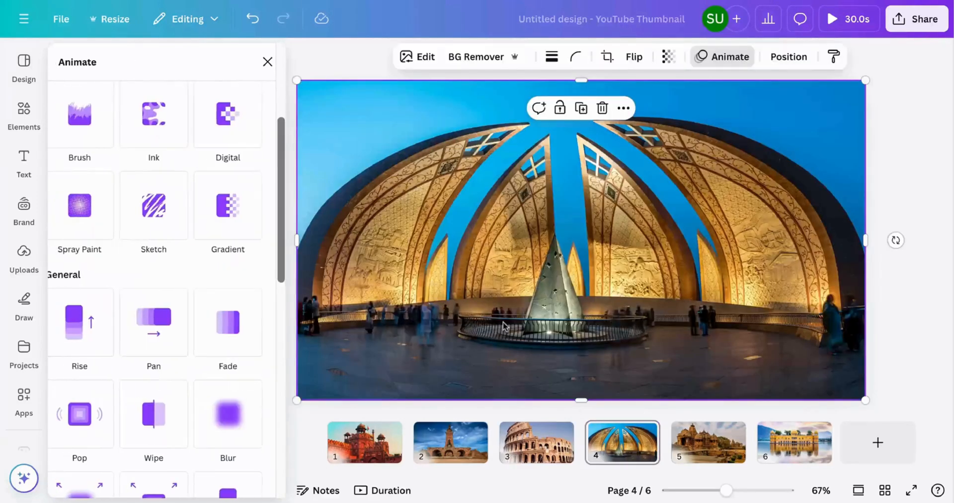
{"action": "scroll", "scroll_direction": "up", "scroll_amount": 3}
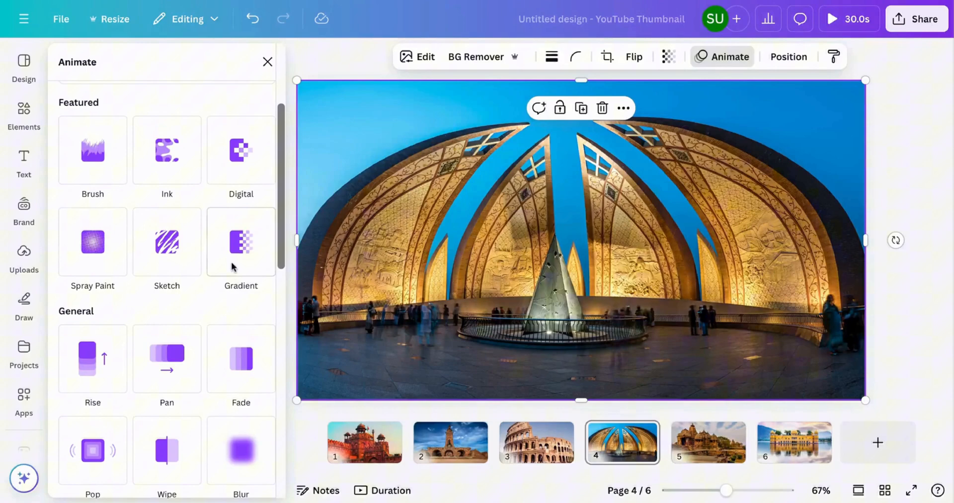
{"action": "left_click", "coordinate": [166, 243]}
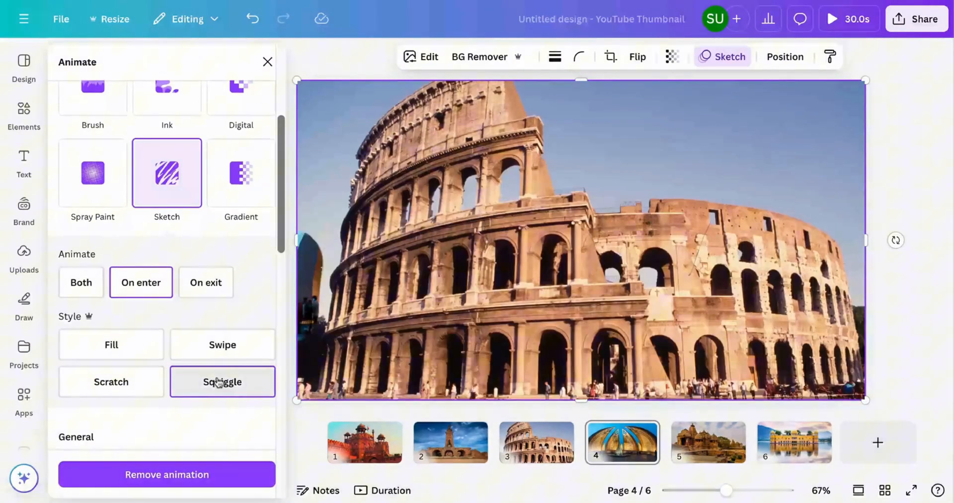
{"action": "left_click", "coordinate": [222, 382]}
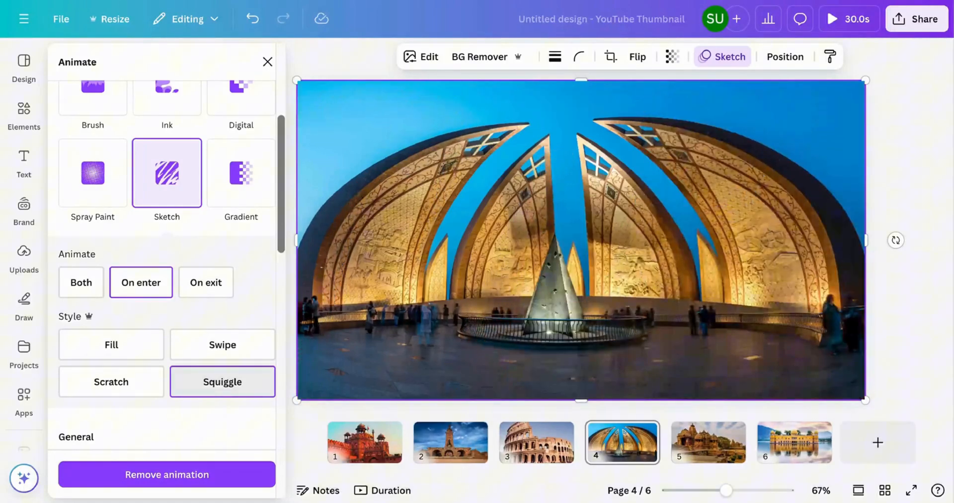
Step: Apply a Sketch Fill animation to the temple photo on page 5
{"action": "left_click", "coordinate": [708, 442]}
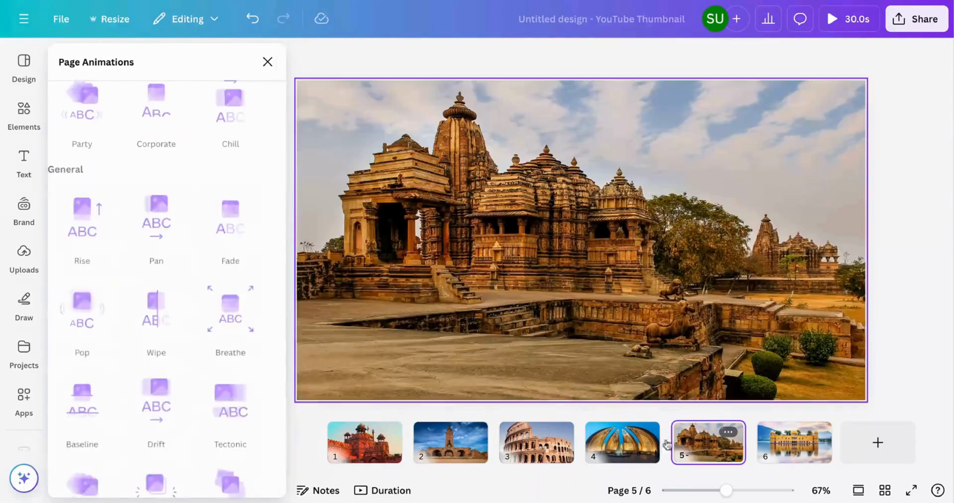
{"action": "left_click", "coordinate": [581, 243]}
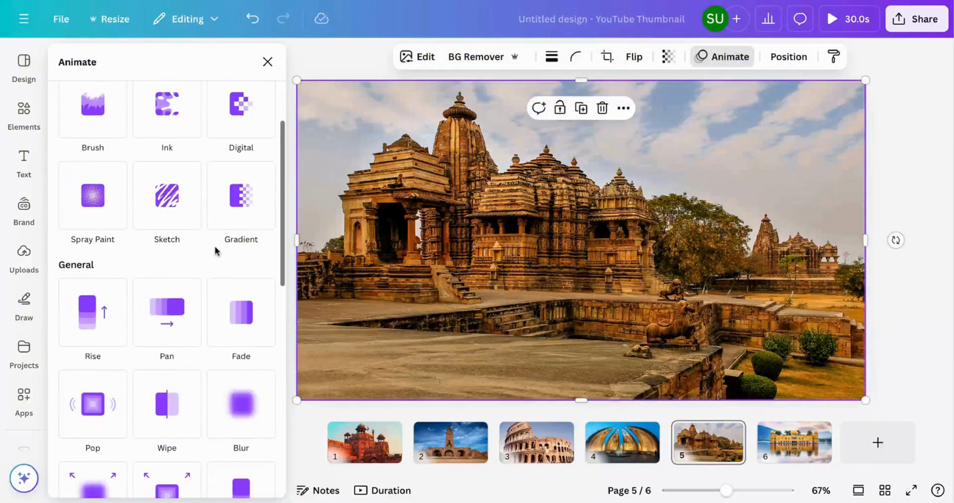
{"action": "left_click", "coordinate": [166, 195]}
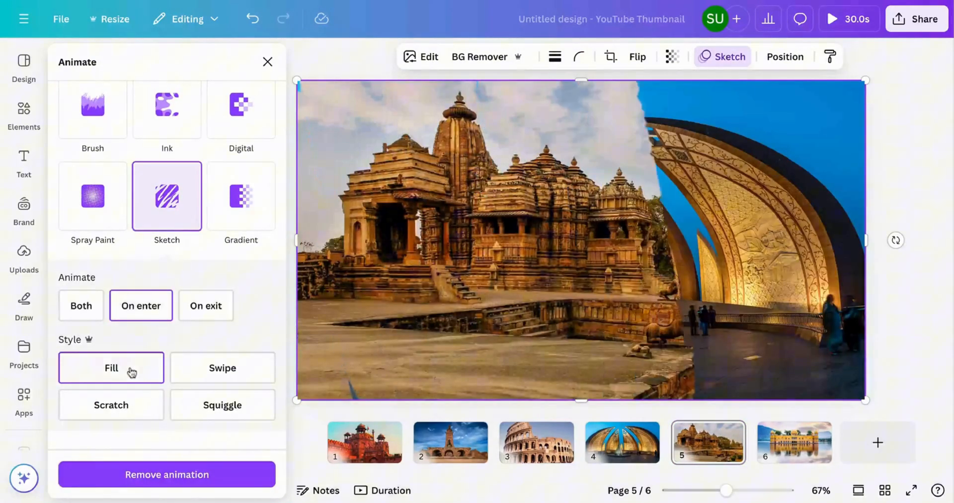
{"action": "left_click", "coordinate": [111, 367]}
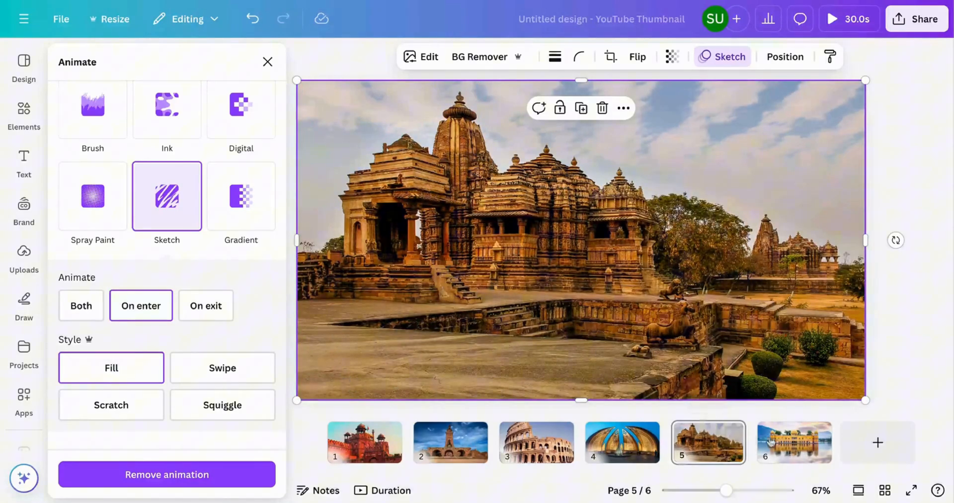
{"action": "left_click", "coordinate": [794, 442]}
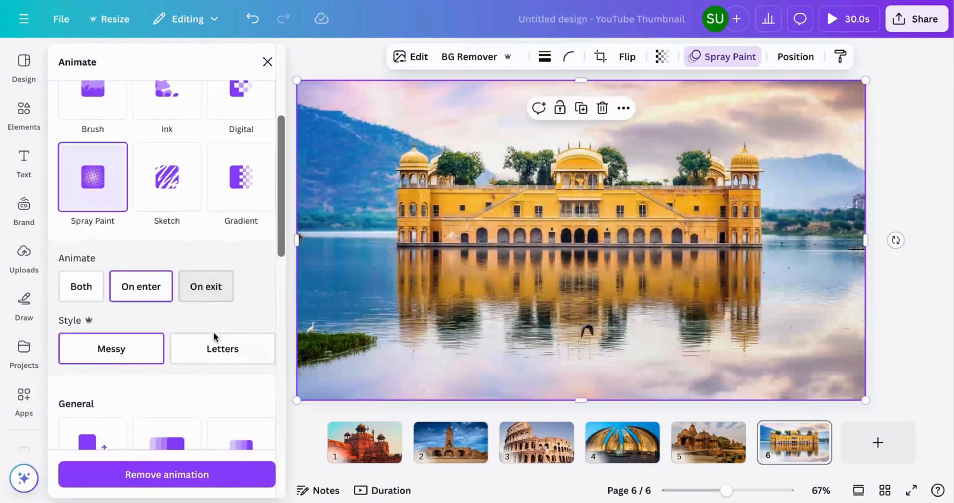
Step: Play a preview of the six-page animated monument design
{"action": "left_click", "coordinate": [222, 348]}
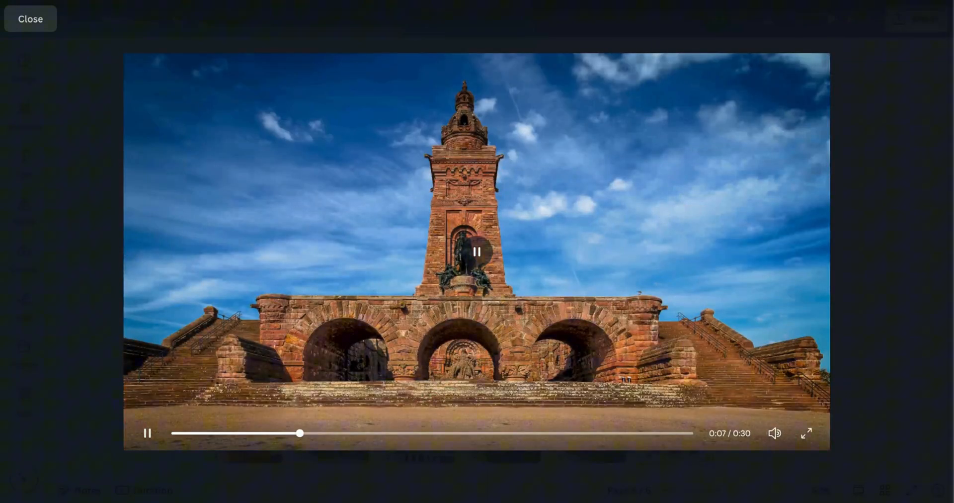
Step: Exit the preview and enter a 1.5-second page duration in the background's timing setting
{"action": "left_click", "coordinate": [29, 19]}
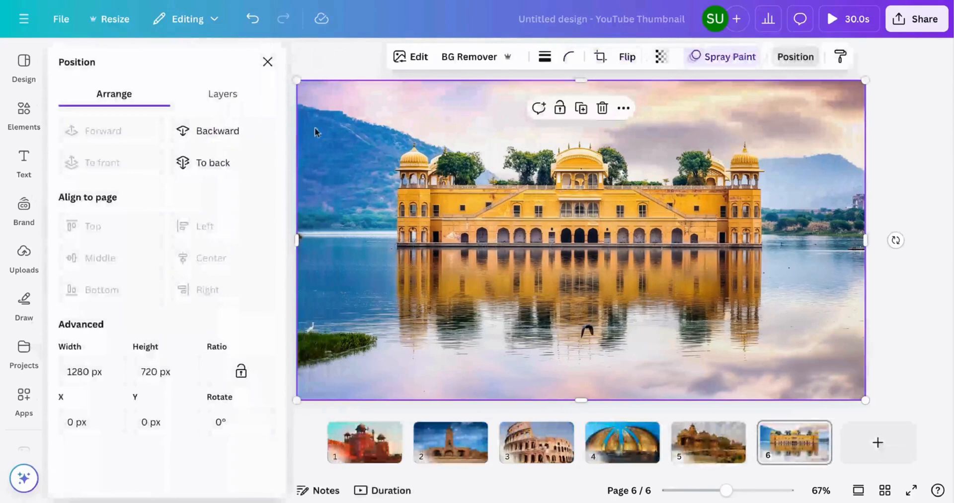
{"action": "left_click", "coordinate": [222, 94]}
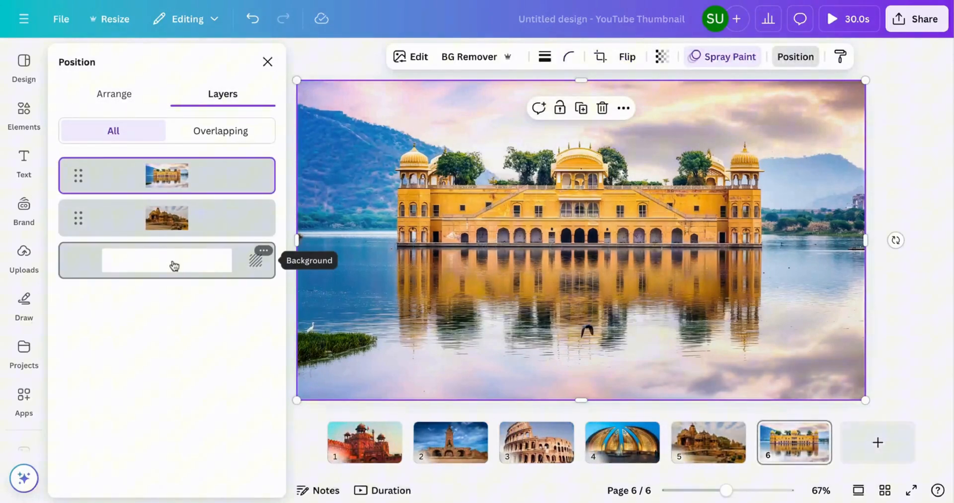
{"action": "left_click", "coordinate": [267, 61]}
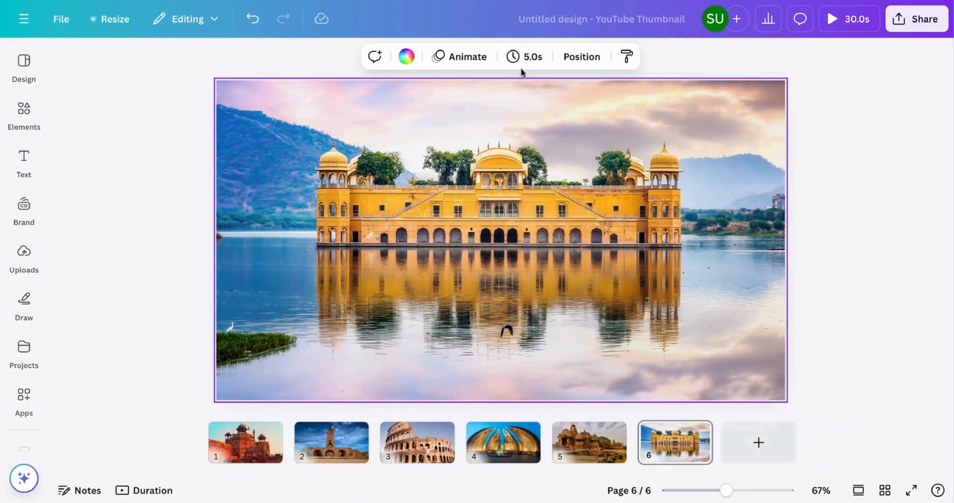
{"action": "left_click", "coordinate": [525, 56]}
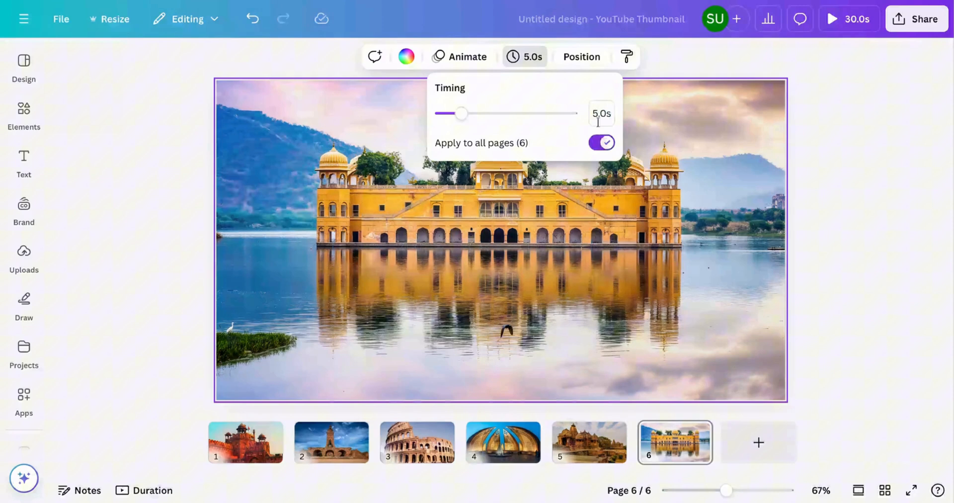
{"action": "left_click", "coordinate": [601, 113]}
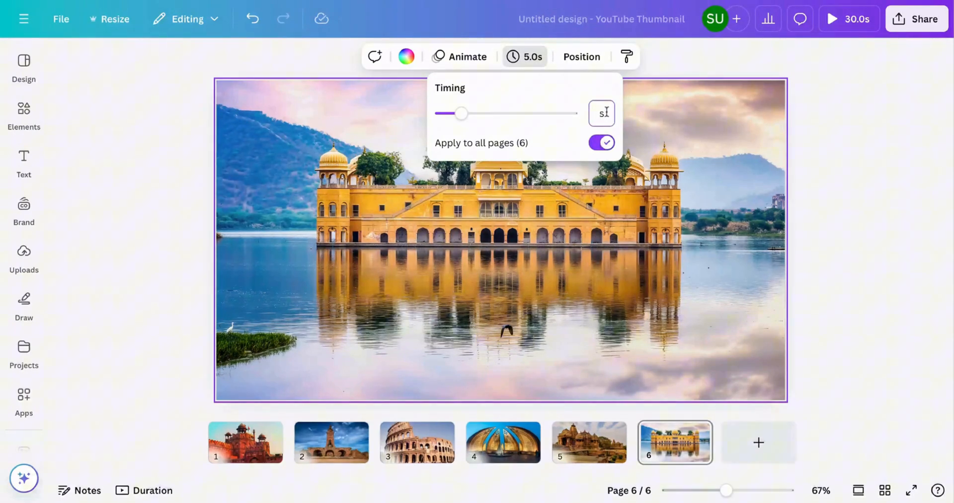
{"action": "type", "text": "1.5"}
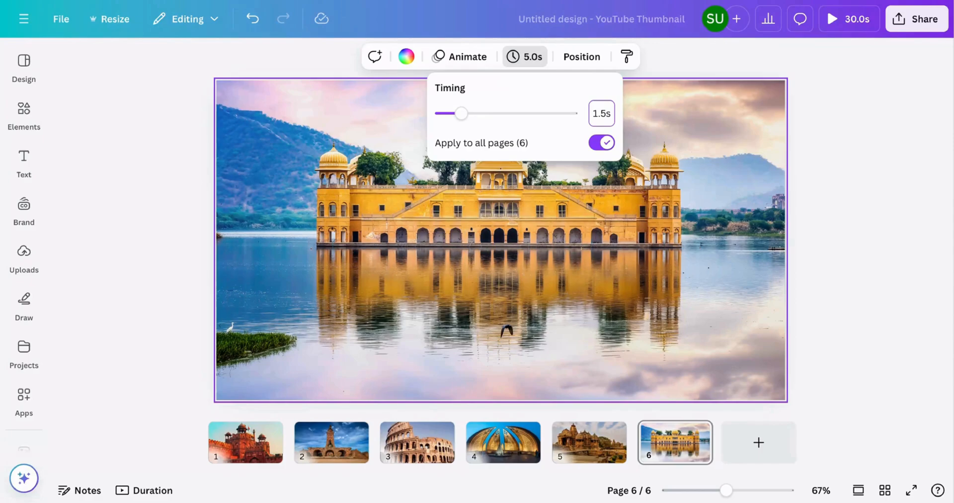
{"action": "left_click", "coordinate": [833, 19]}
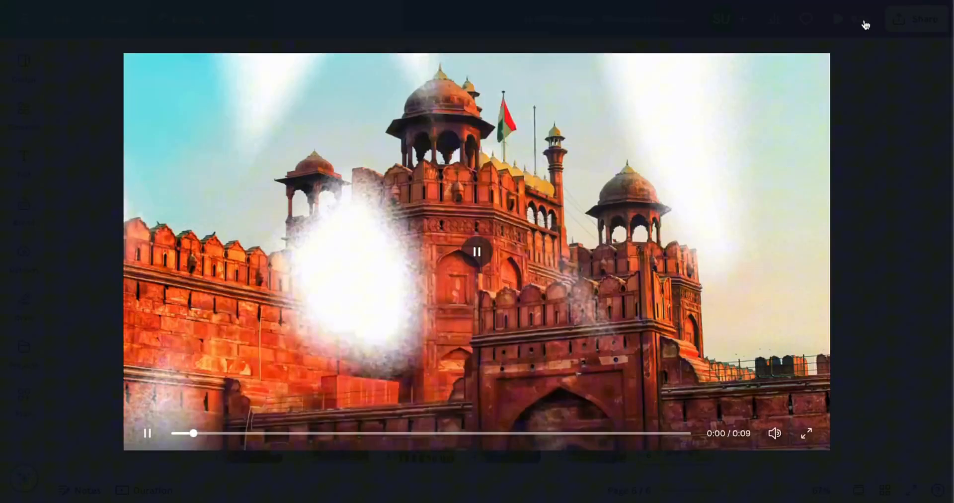
{"action": "left_click", "coordinate": [805, 433]}
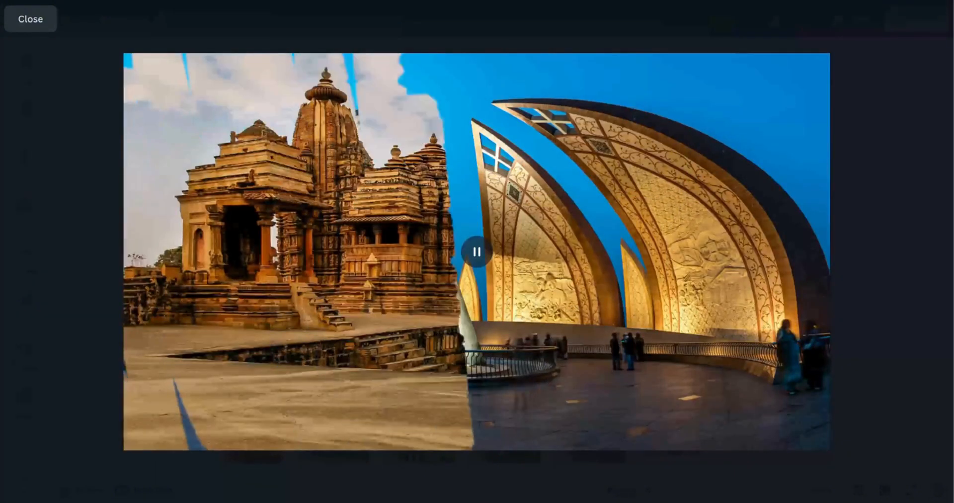
{"action": "left_click", "coordinate": [29, 19]}
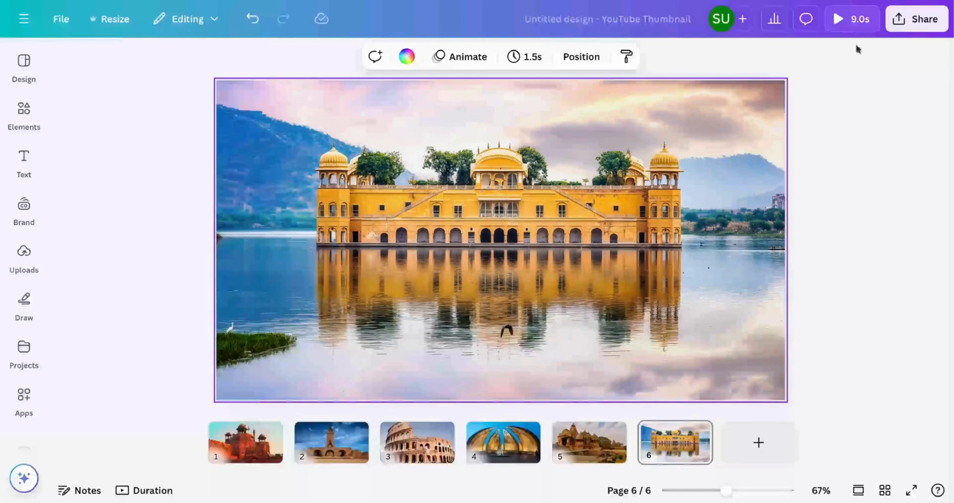
Step: Download all six pages as a 4K MP4 and add it on a new seventh page
{"action": "left_click", "coordinate": [917, 19]}
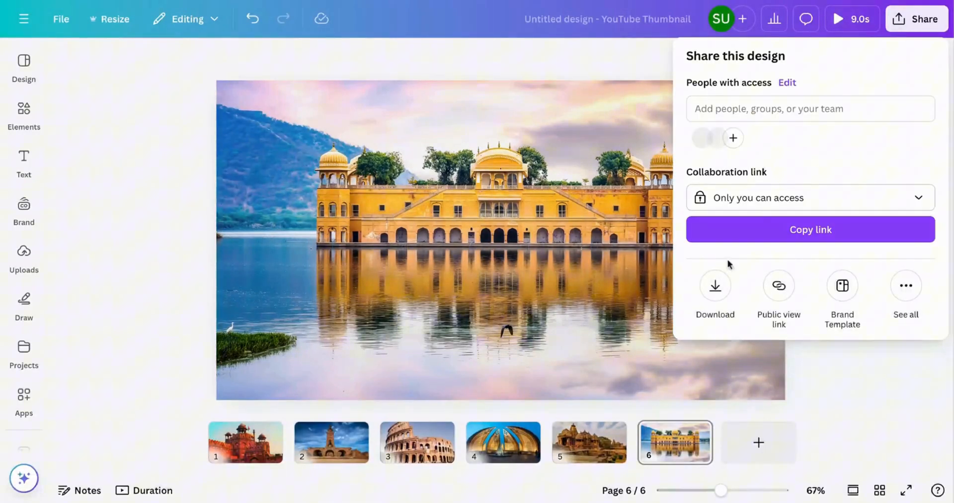
{"action": "left_click", "coordinate": [715, 292]}
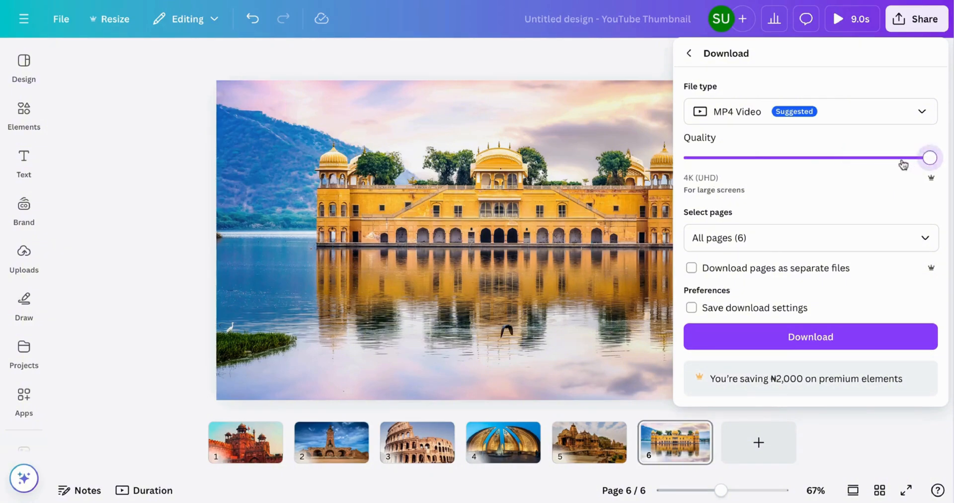
{"action": "left_click", "coordinate": [810, 337]}
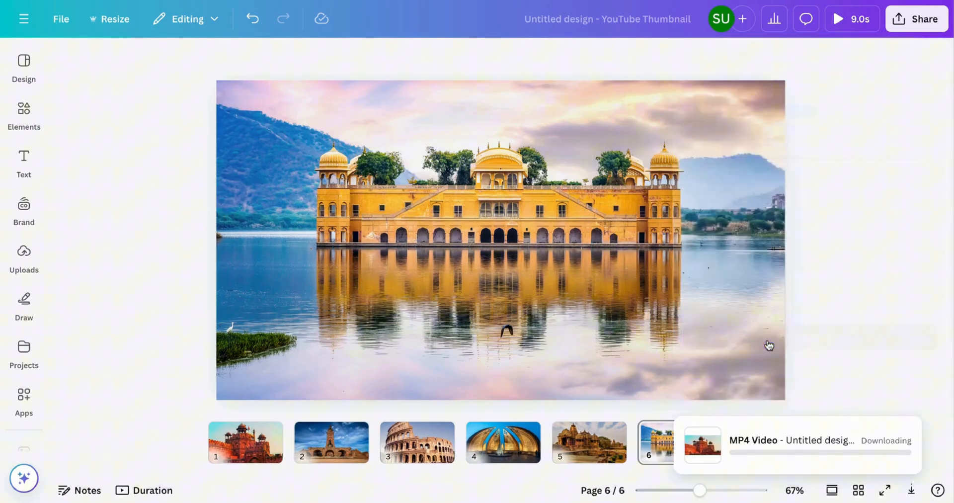
{"action": "mouse_move", "coordinate": [907, 224]}
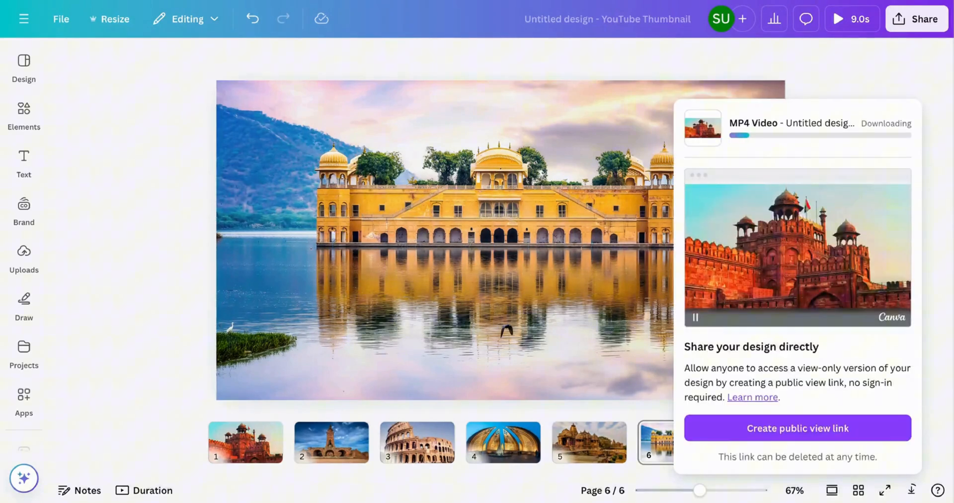
{"action": "left_click", "coordinate": [801, 442]}
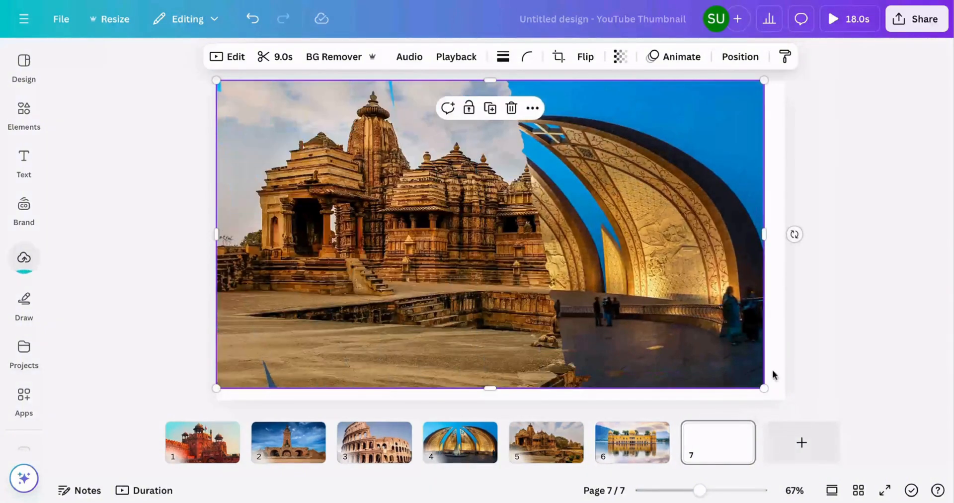
Step: Delete the lake palace and temple photo pages, leaving the video page selected
{"action": "left_click", "coordinate": [632, 442]}
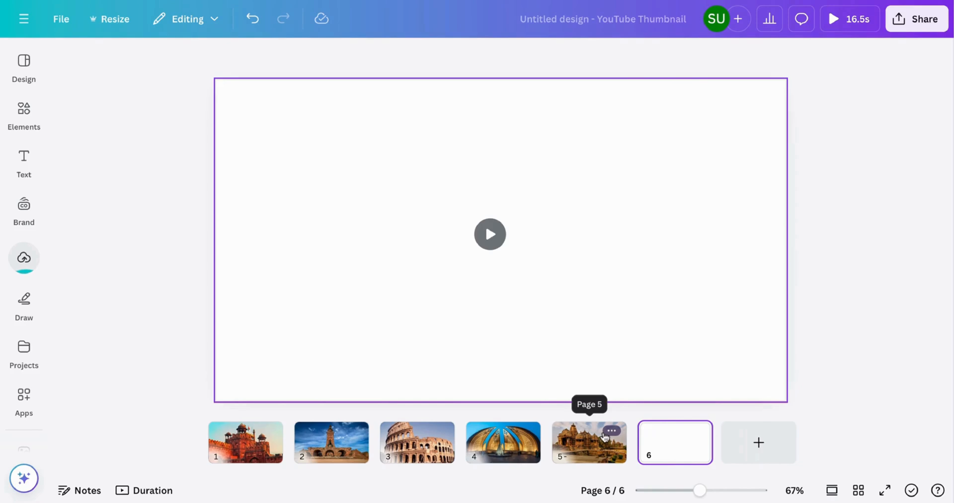
{"action": "left_click", "coordinate": [612, 431]}
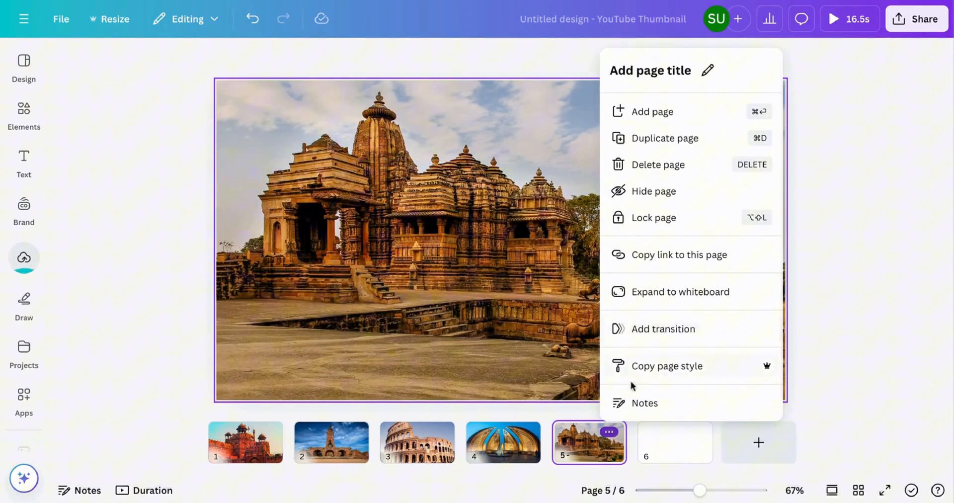
{"action": "left_click", "coordinate": [657, 164]}
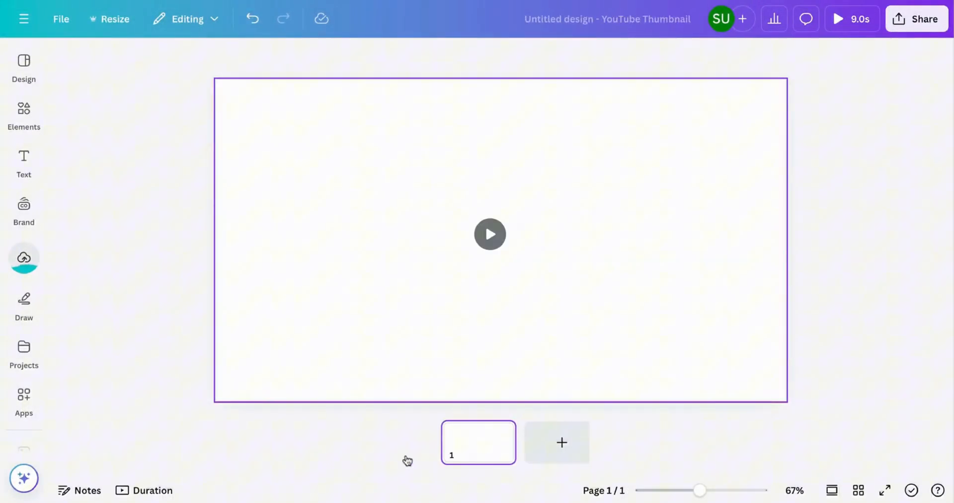
{"action": "left_click", "coordinate": [490, 233]}
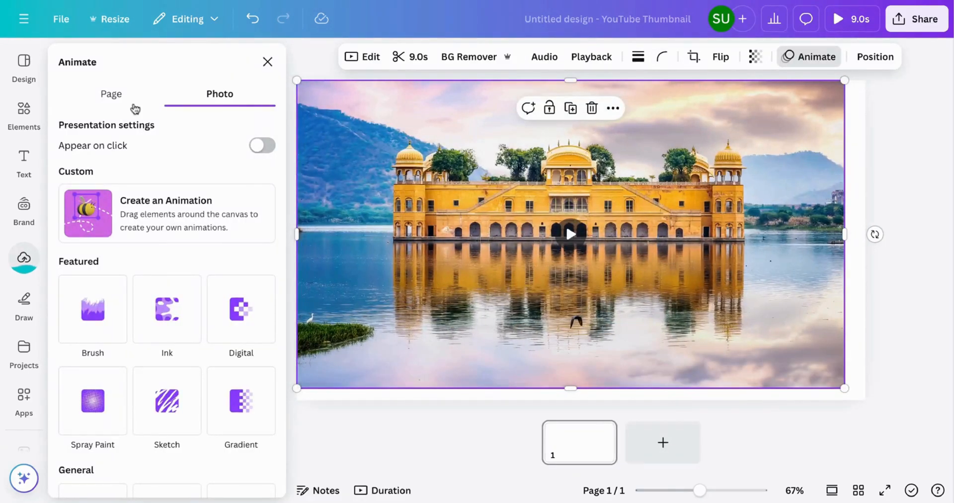
Step: Apply the Photo Zoom animation from the Suggested photo animations to the monument video
{"action": "scroll", "scroll_direction": "down", "scroll_amount": 3}
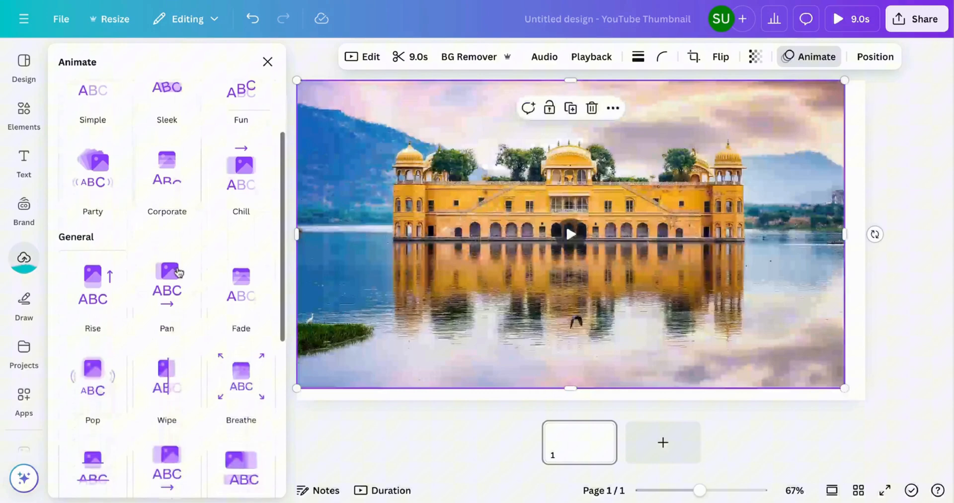
{"action": "scroll", "scroll_direction": "down", "scroll_amount": 3}
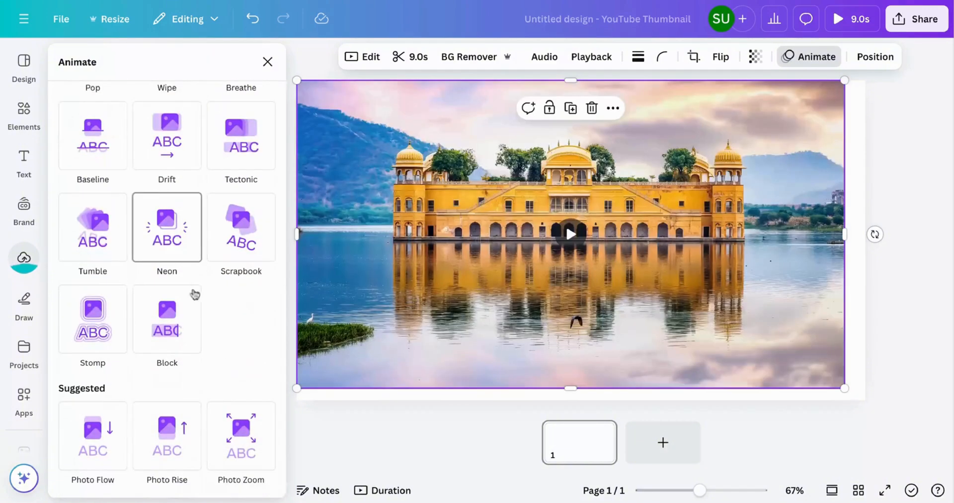
{"action": "left_click", "coordinate": [241, 435]}
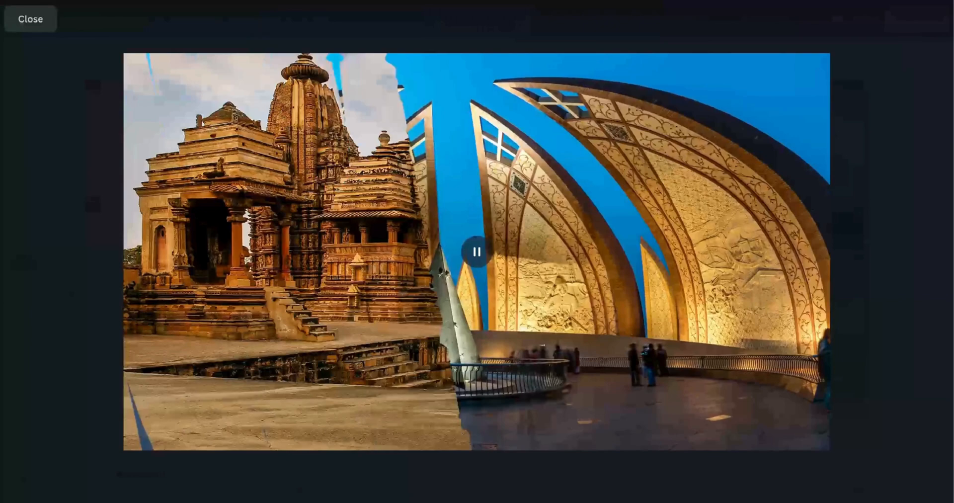
{"action": "left_click", "coordinate": [476, 251]}
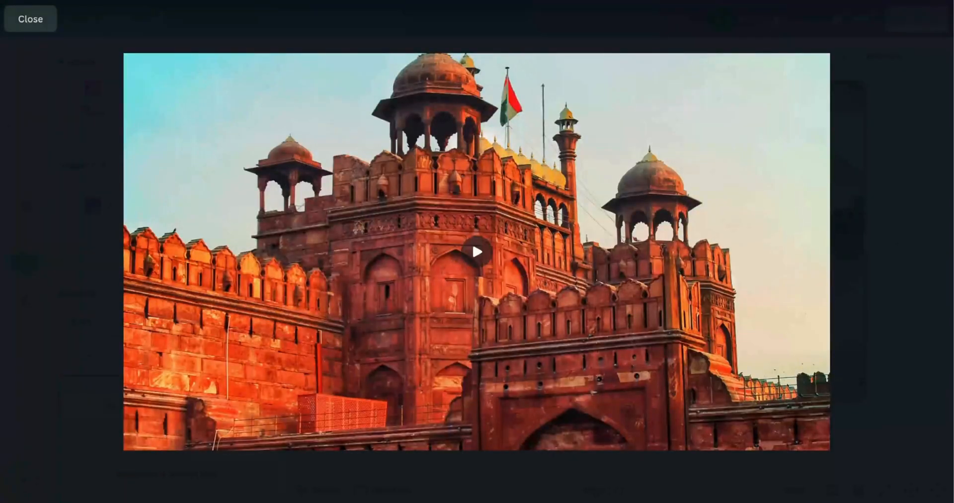
{"action": "left_click", "coordinate": [477, 252]}
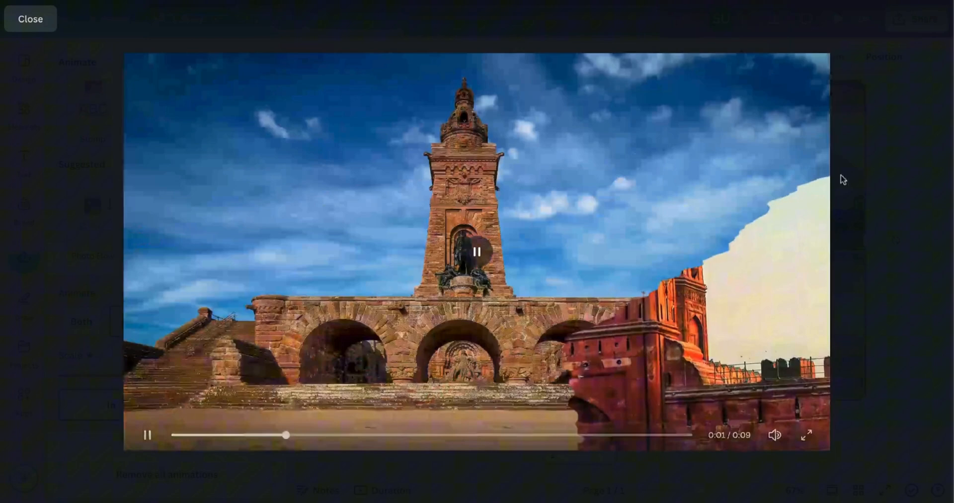